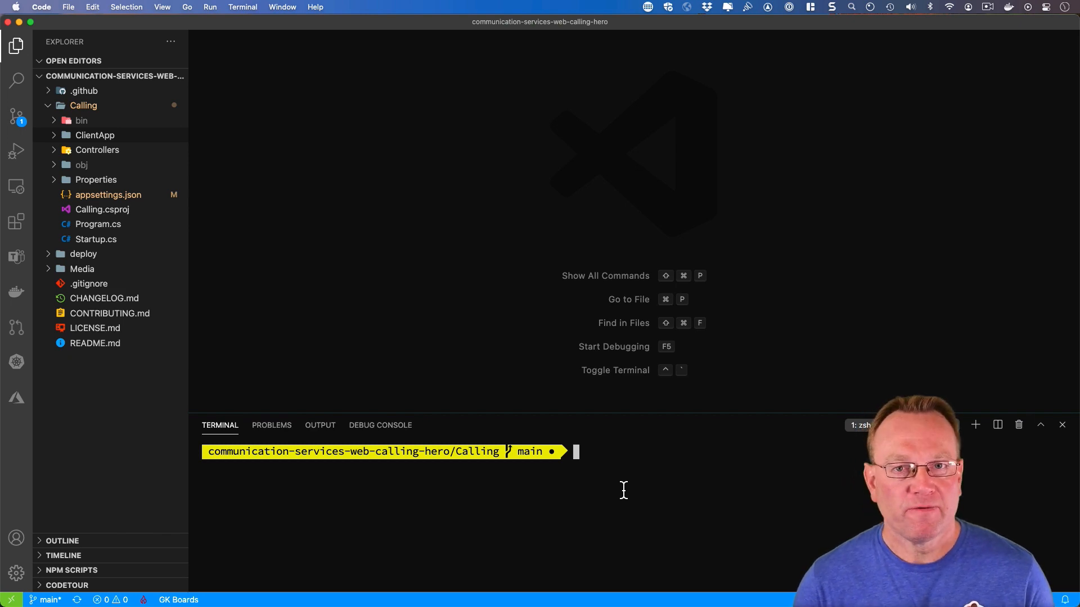
Open the README file, scroll through it, and close it.
click(95, 328)
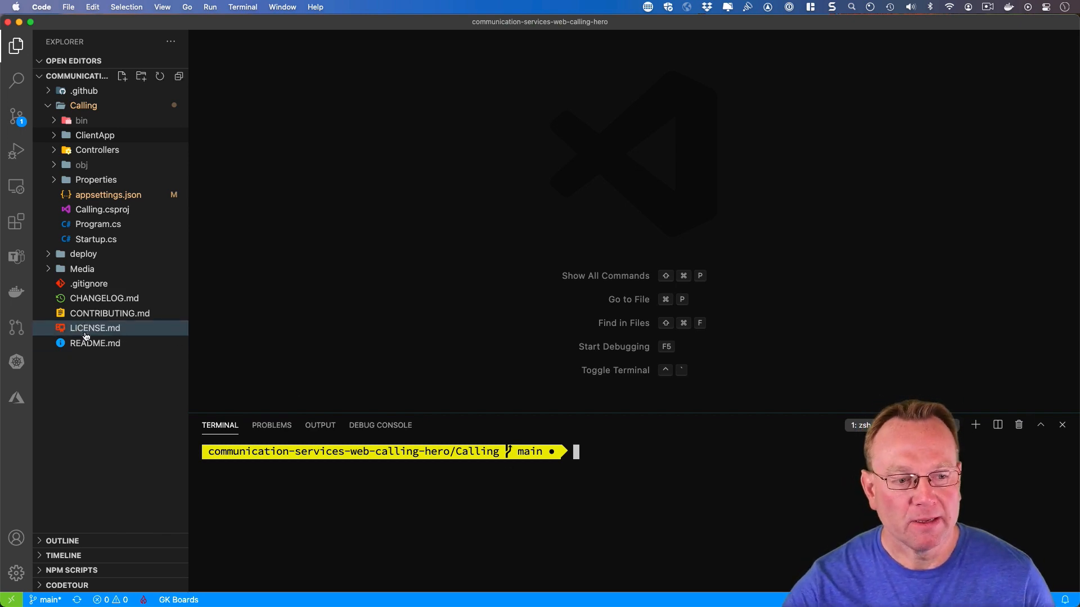
double_click(95, 343)
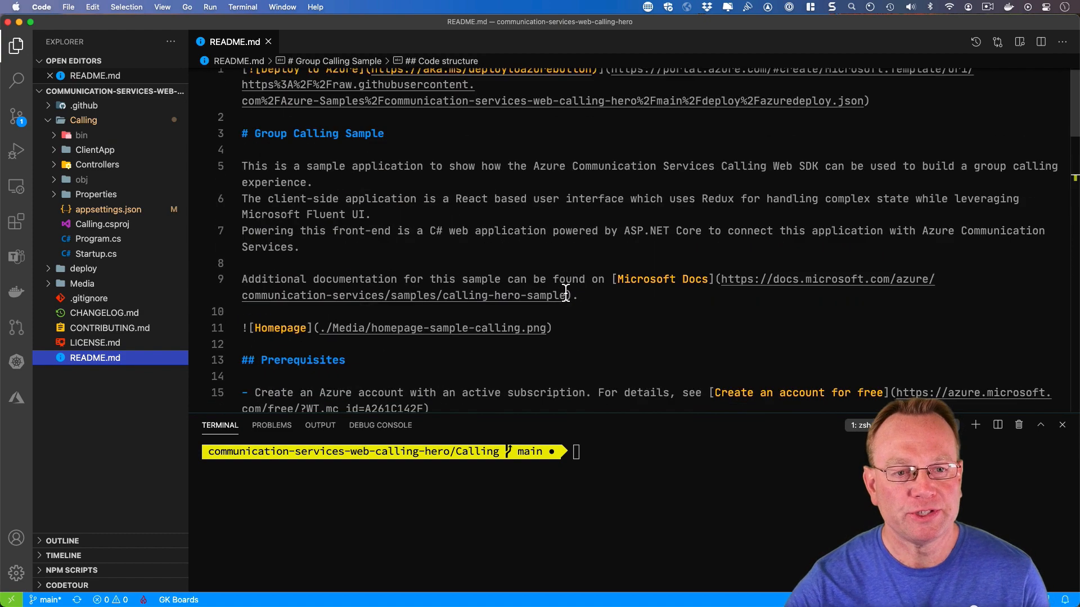
scroll(down, 3)
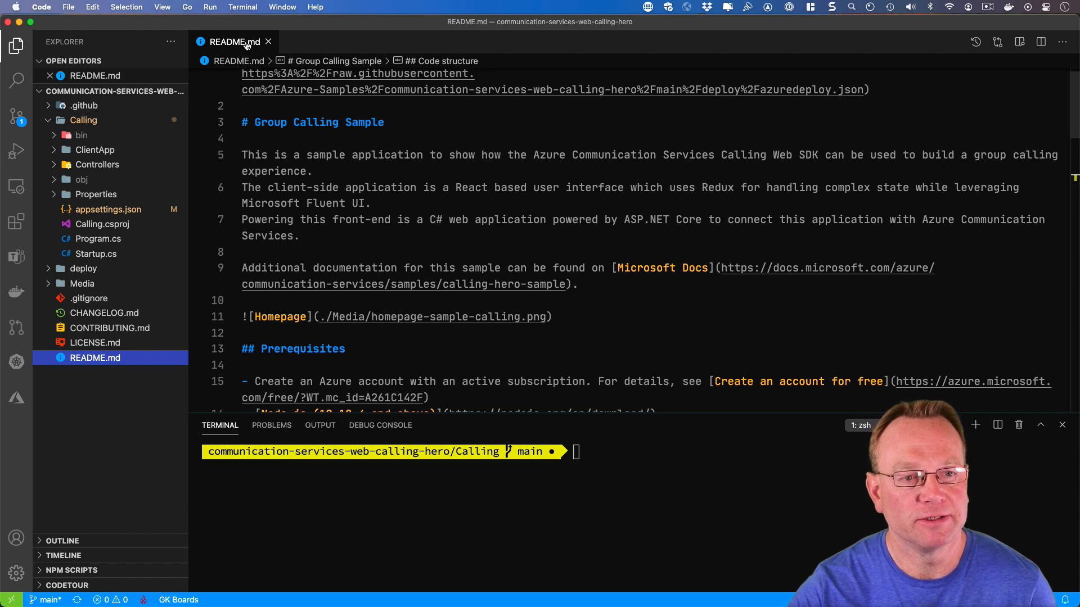
click(268, 43)
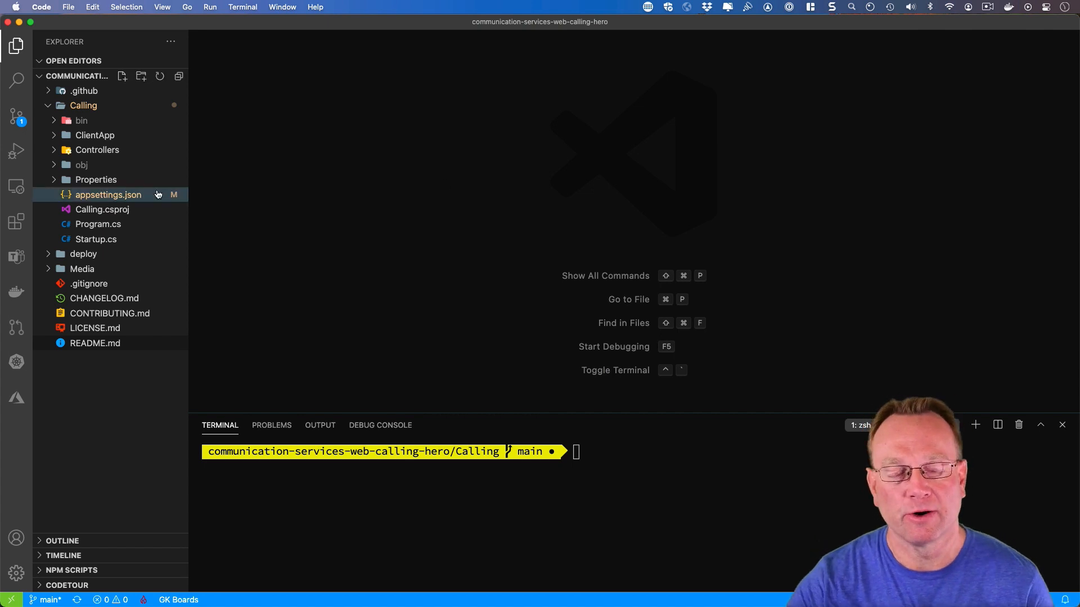
mouse_move(108, 195)
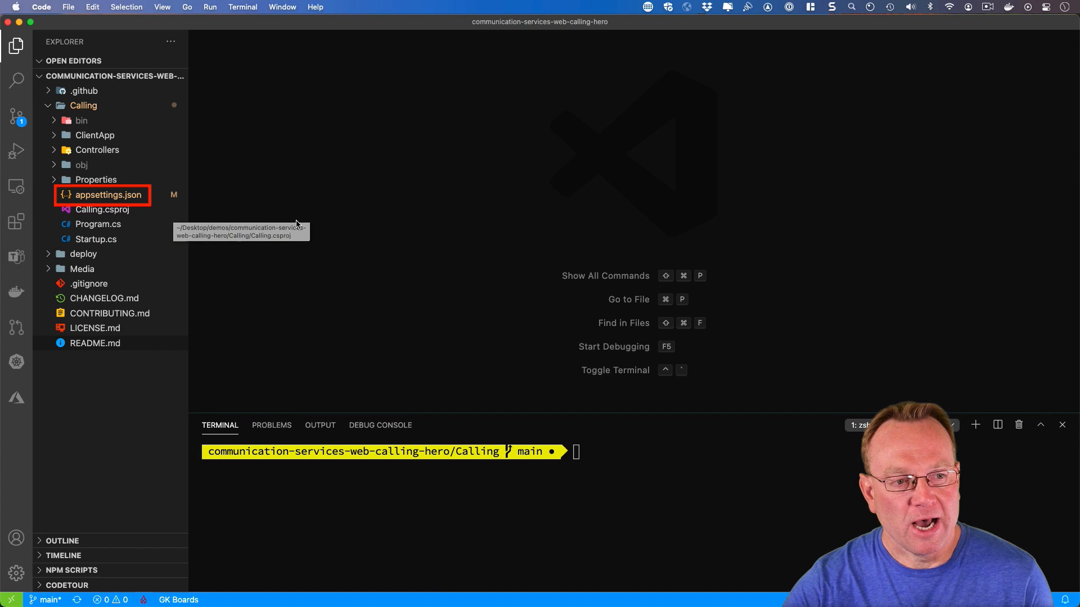
Expand and collapse the Controllers folder, then expand the ClientApp folder.
click(98, 149)
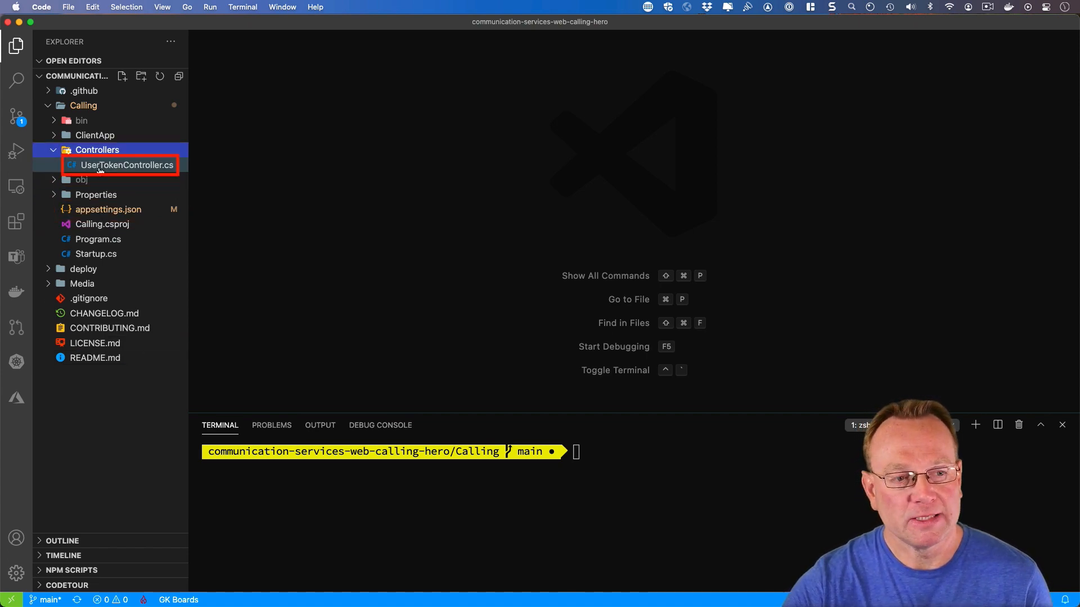
mouse_move(126, 165)
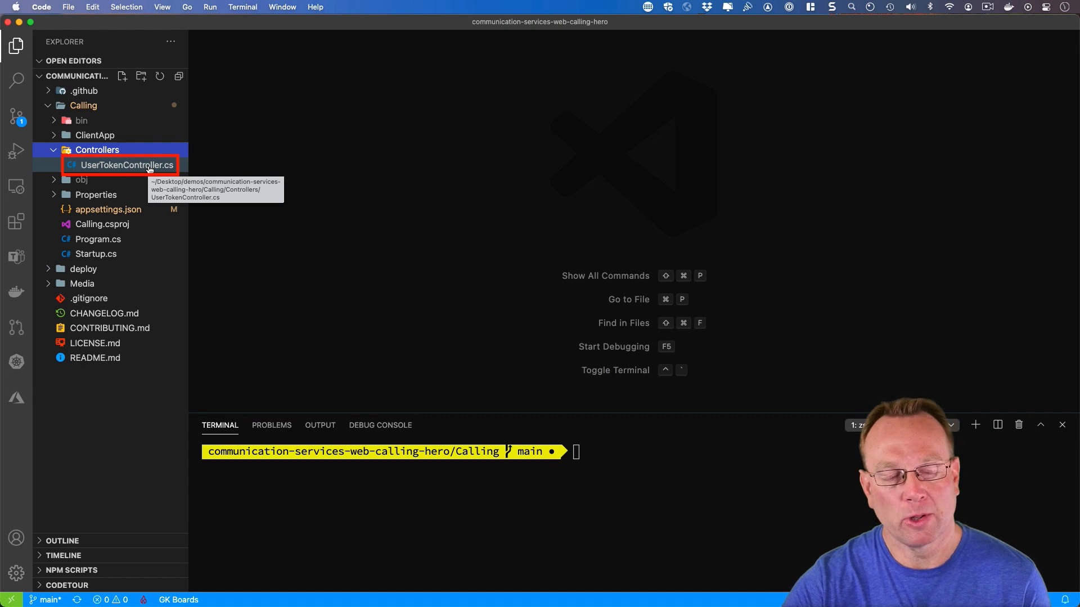
click(97, 150)
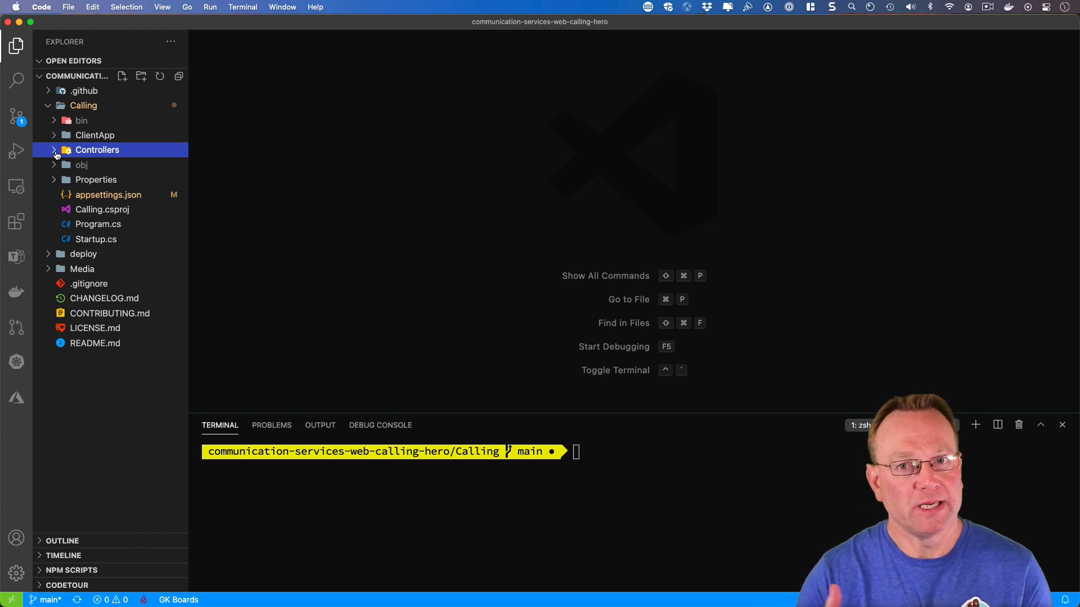
click(94, 135)
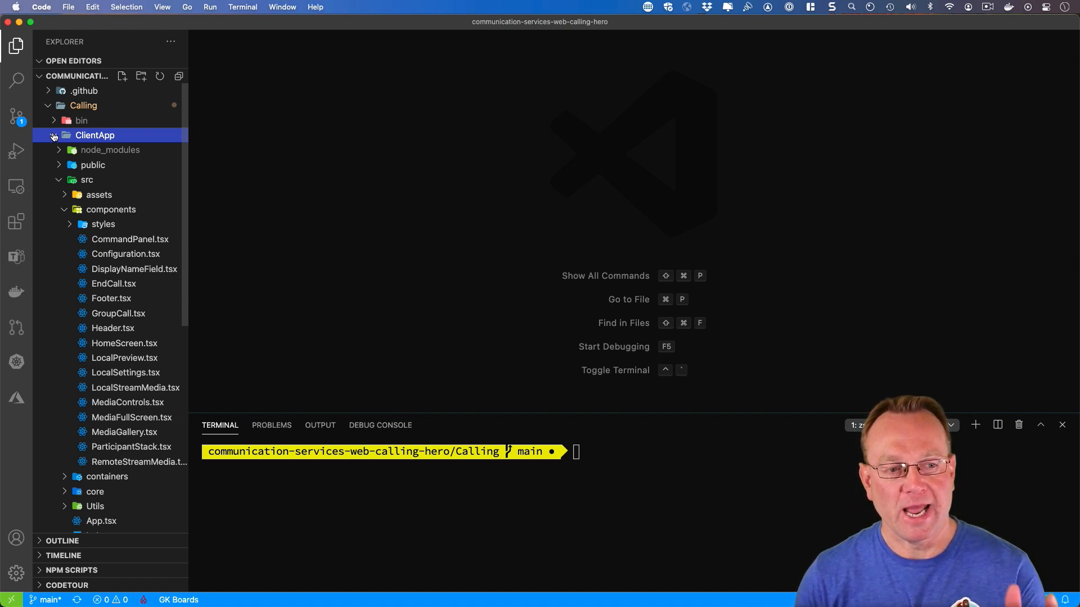
mouse_move(125, 372)
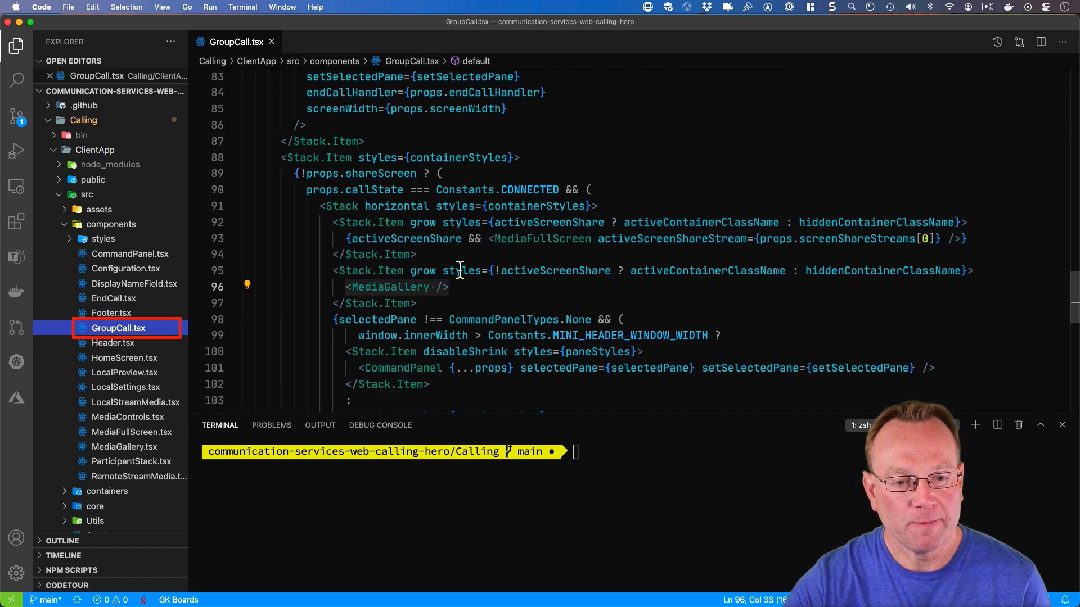
Select the MediaGallery element in GroupCall.tsx, then close the file.
double_click(389, 287)
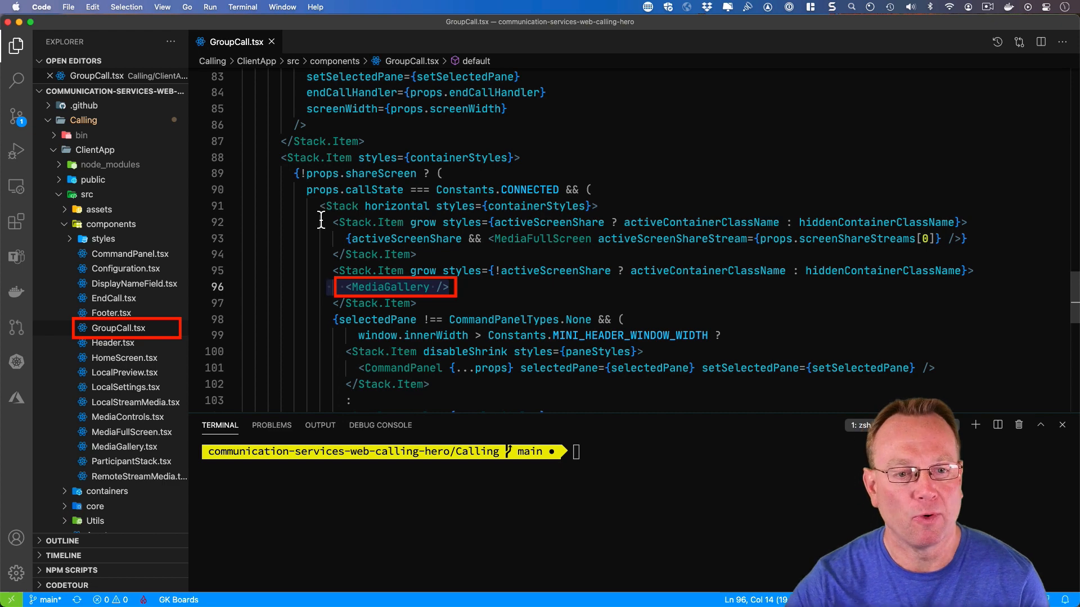
click(271, 42)
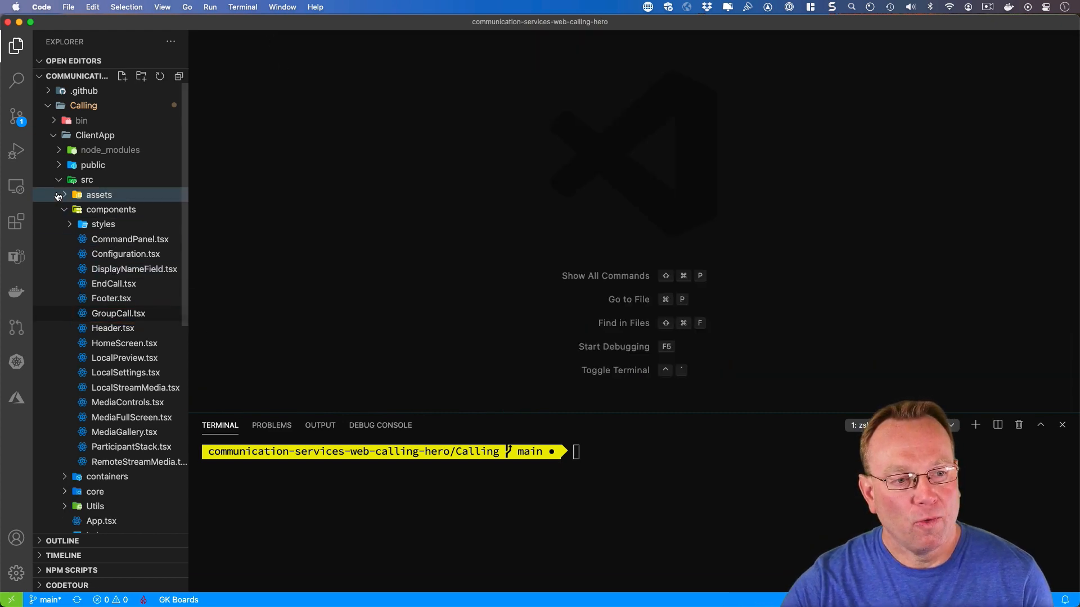
Collapse src, then run dotnet restore and dotnet build with 0 errors.
click(88, 180)
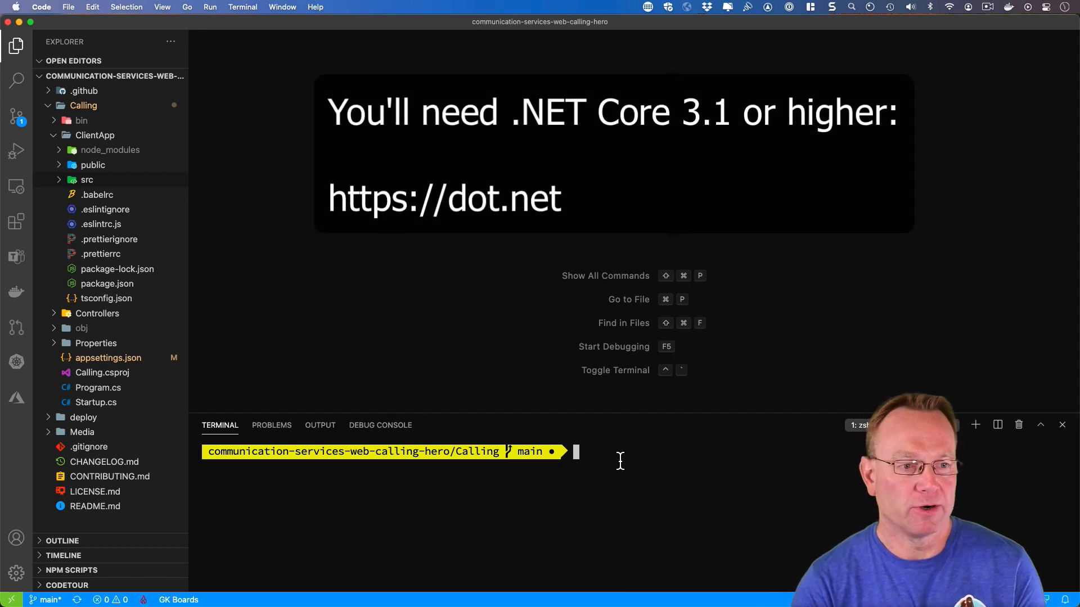
text(d)
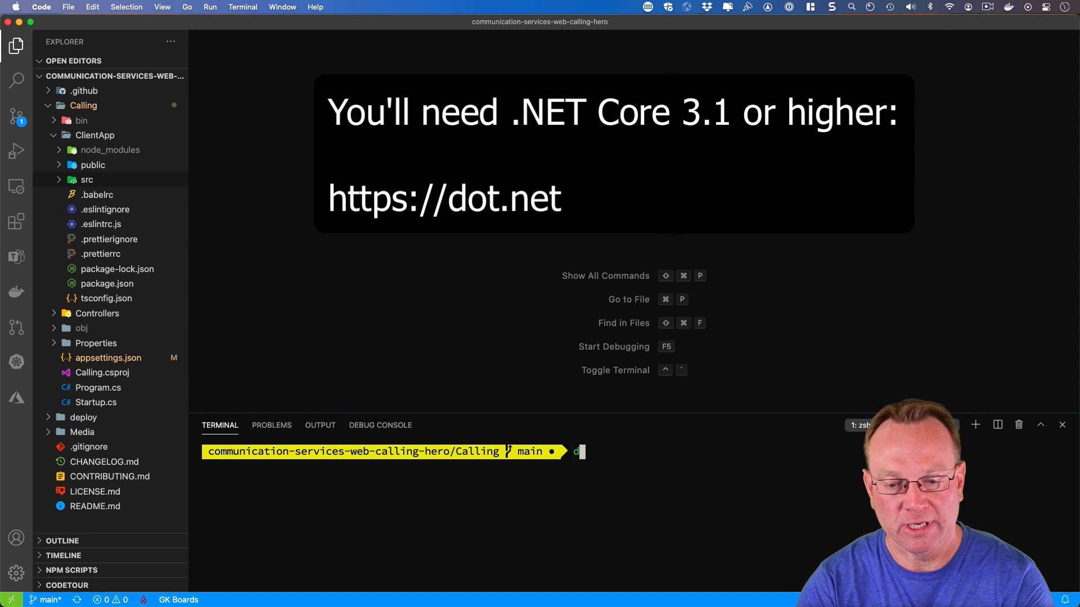
text(otnet restore)
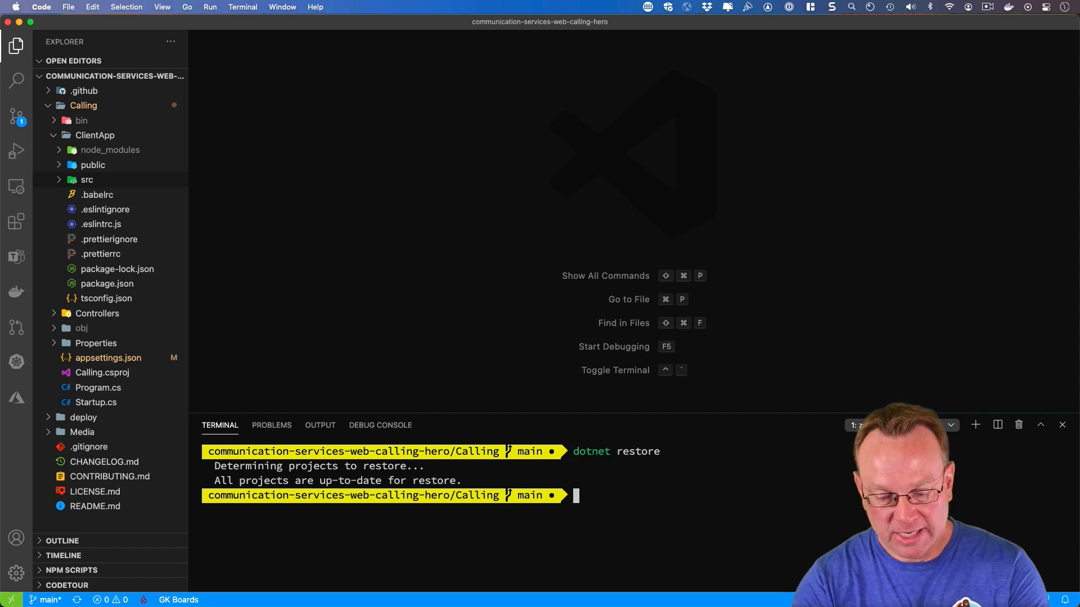
text(dotnet build)
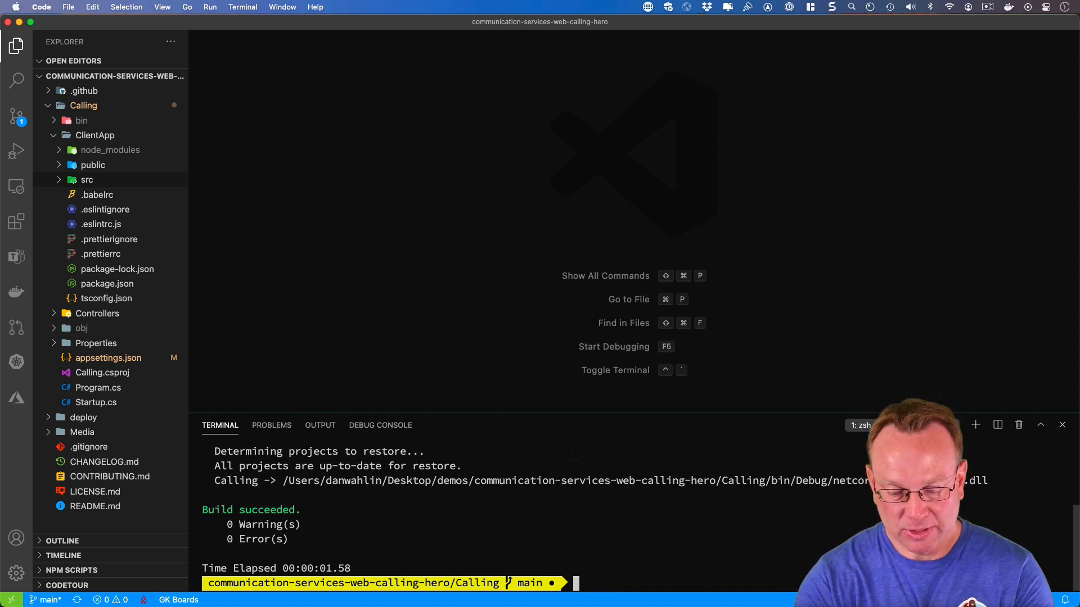
Run dotnet clean, collapse ClientApp, and begin typing another dotnet command.
text(dotnet clean)
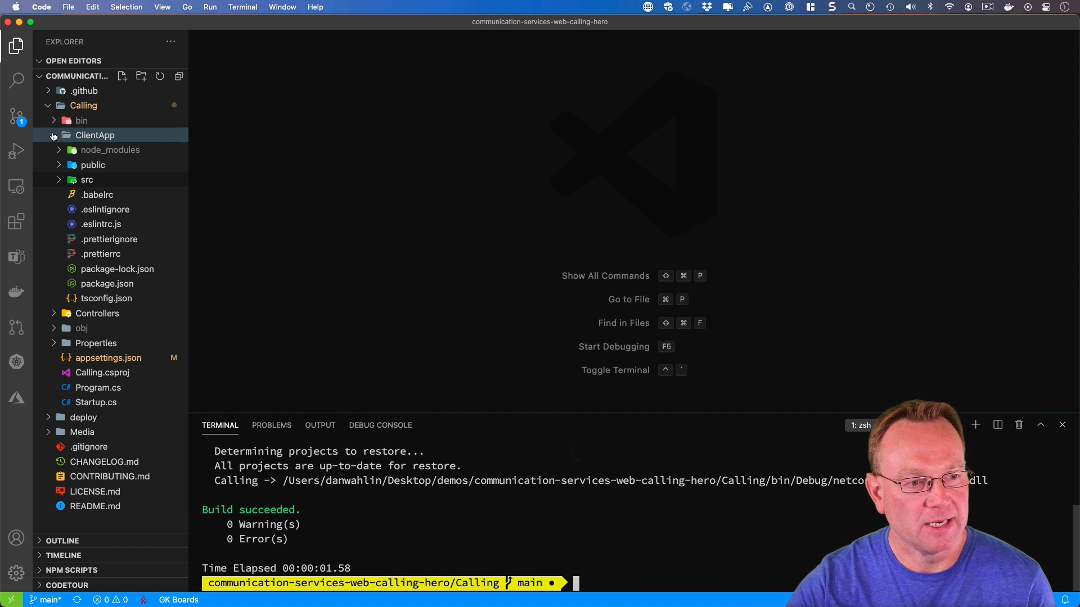
click(95, 135)
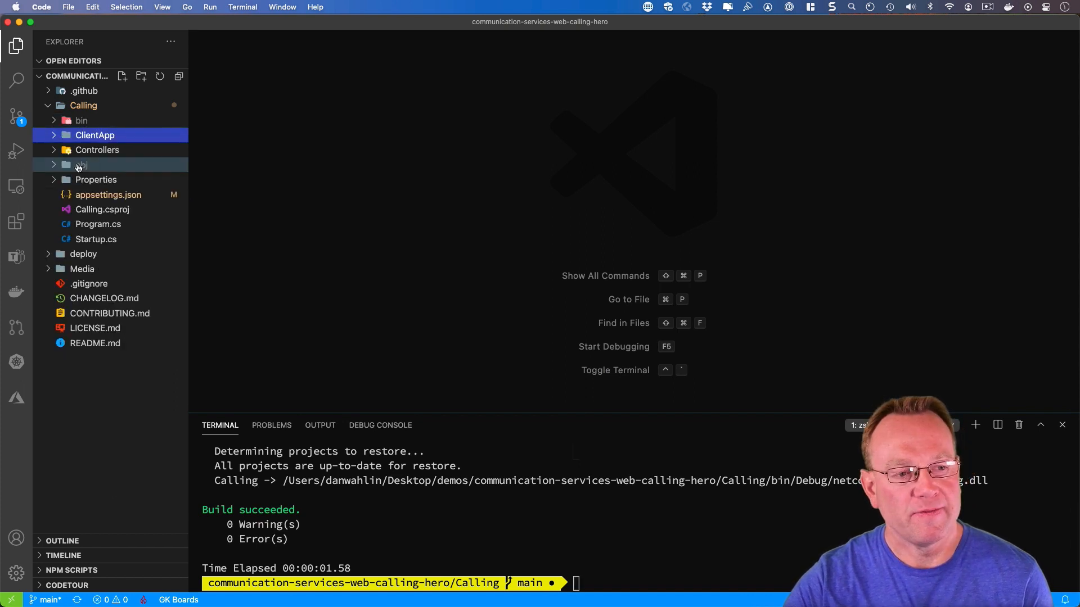
mouse_move(81, 165)
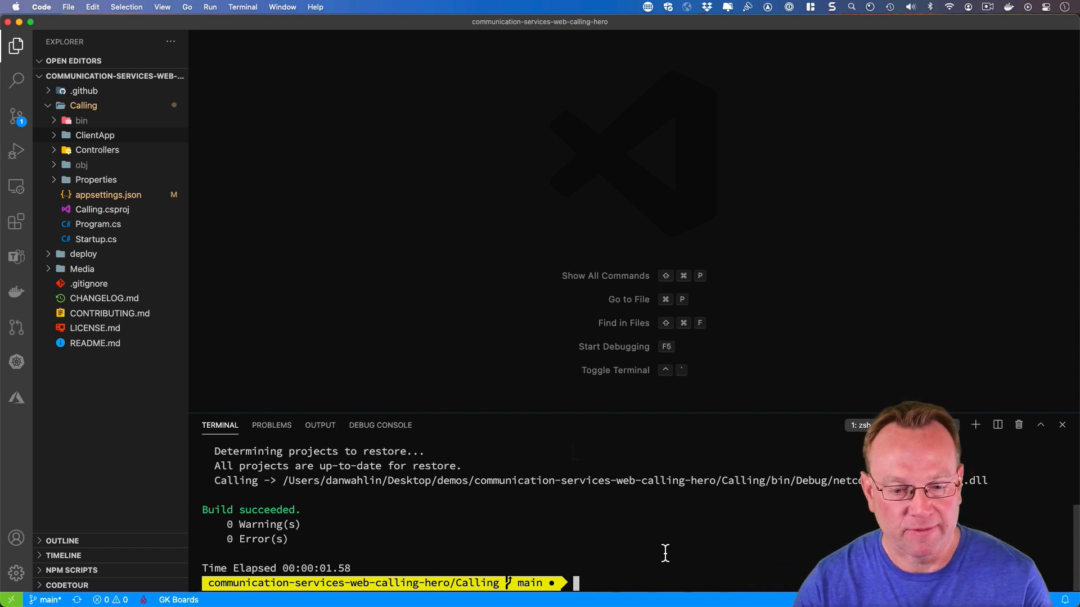
text(dotnet)
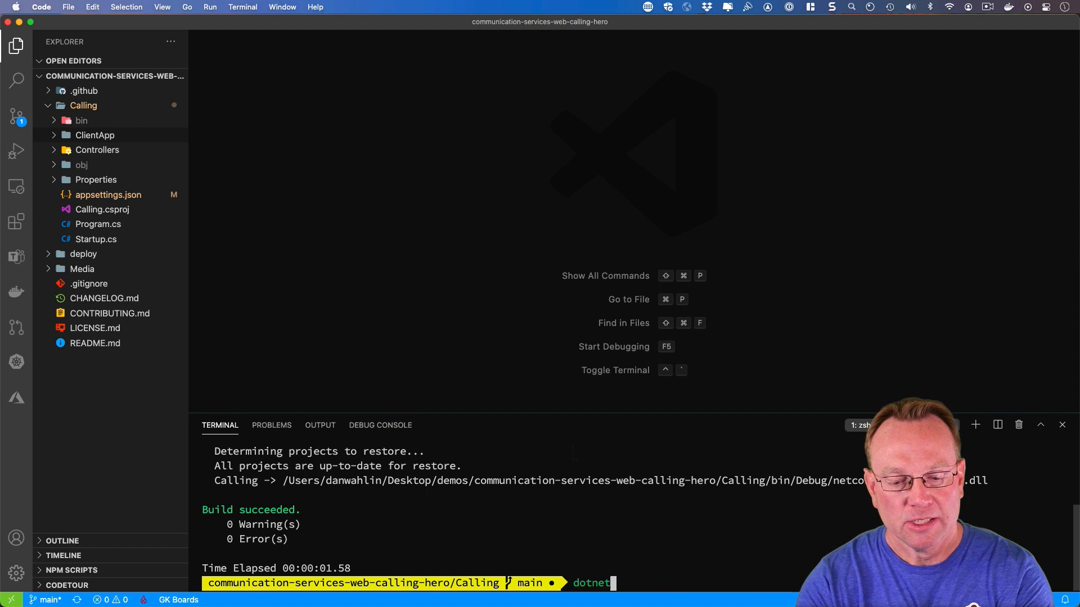
Launch the app with dotnet run, listening on localhost:5001 and localhost:5000.
text(run)
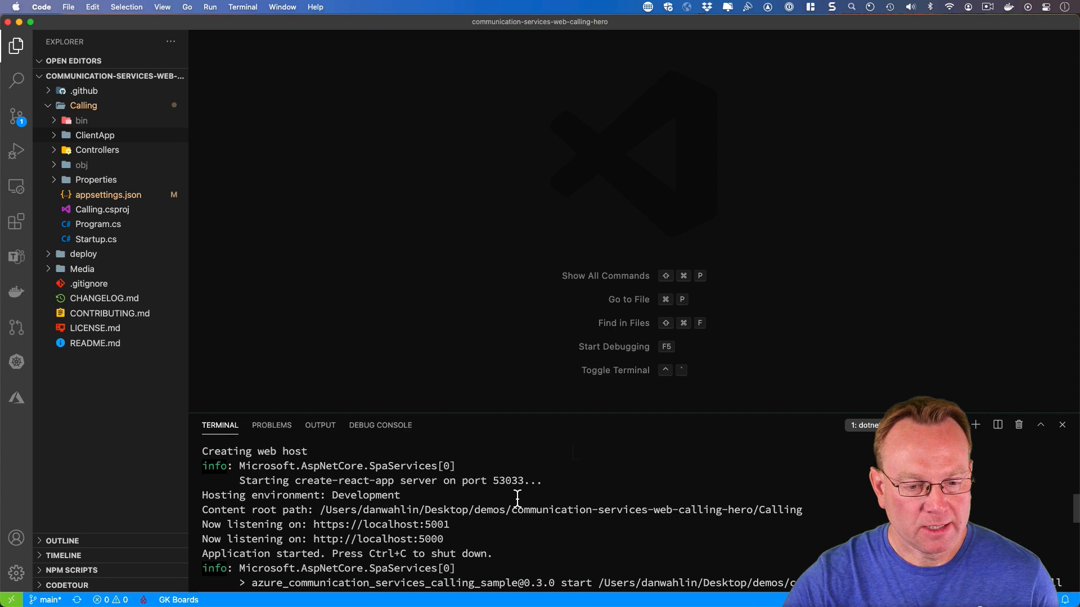
mouse_move(380, 524)
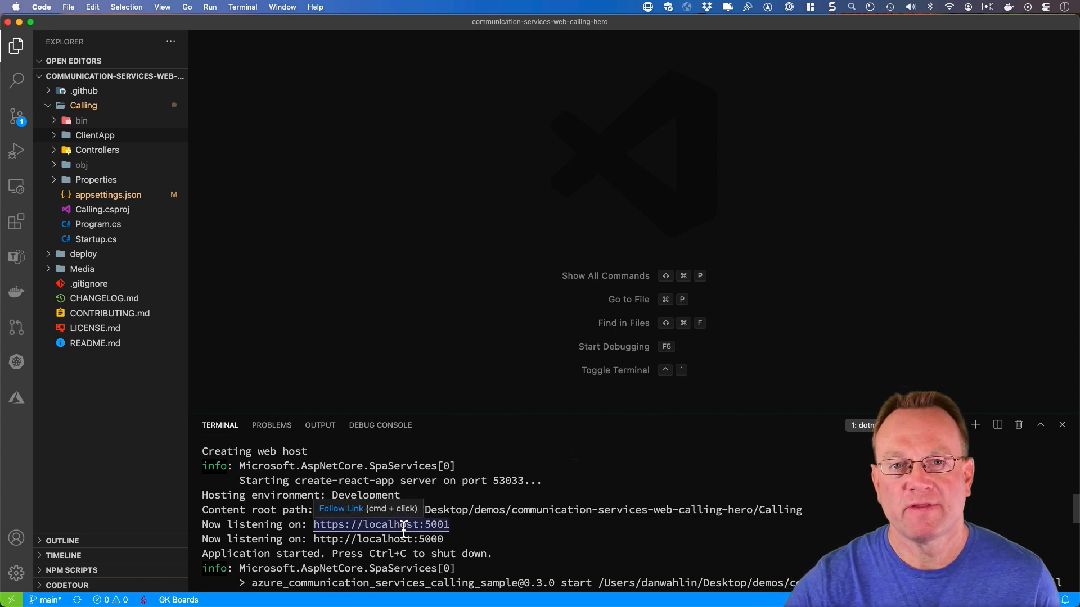
click(381, 524)
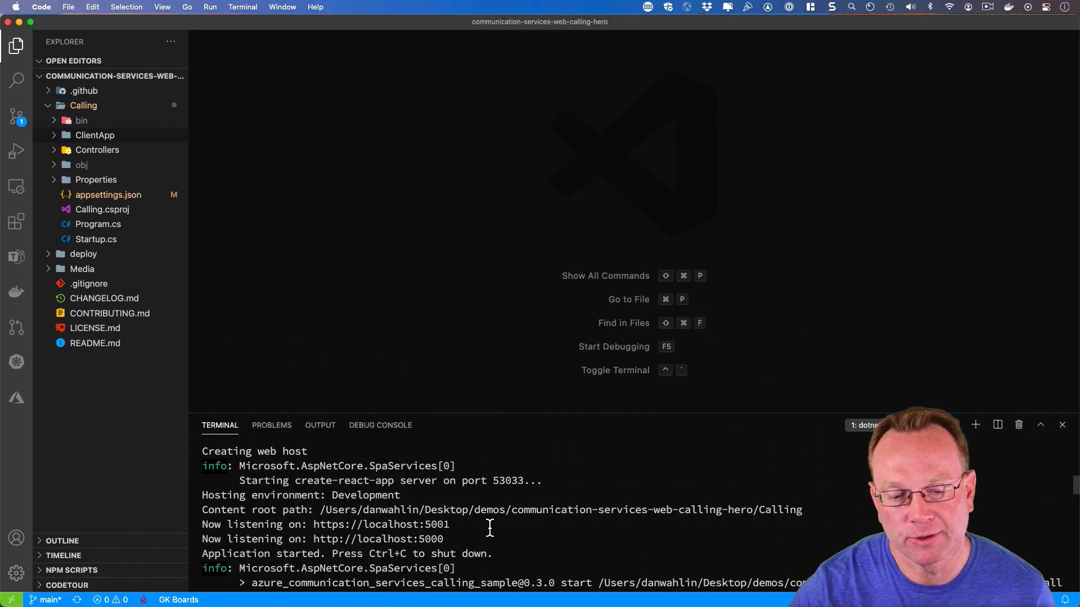
Start a second terminal and list the available dotnet commands.
click(974, 425)
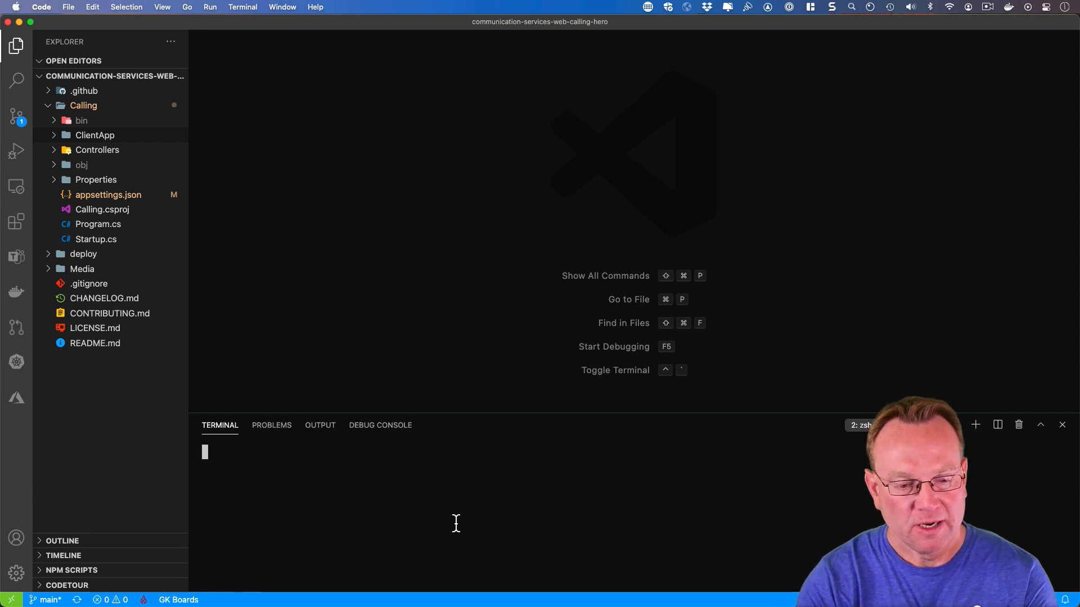
text(d)
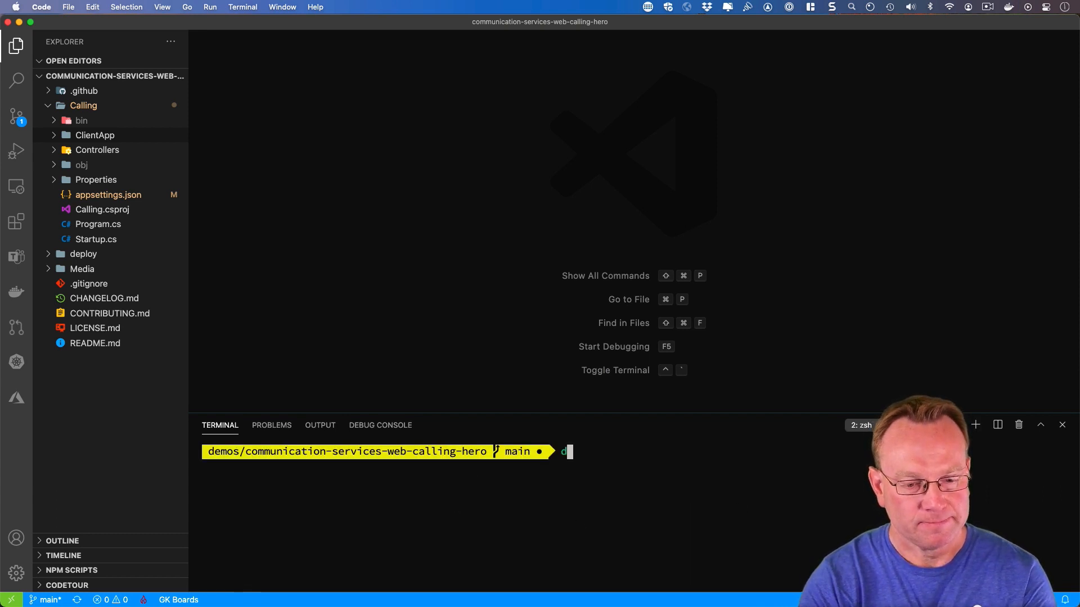
text(otnet -)
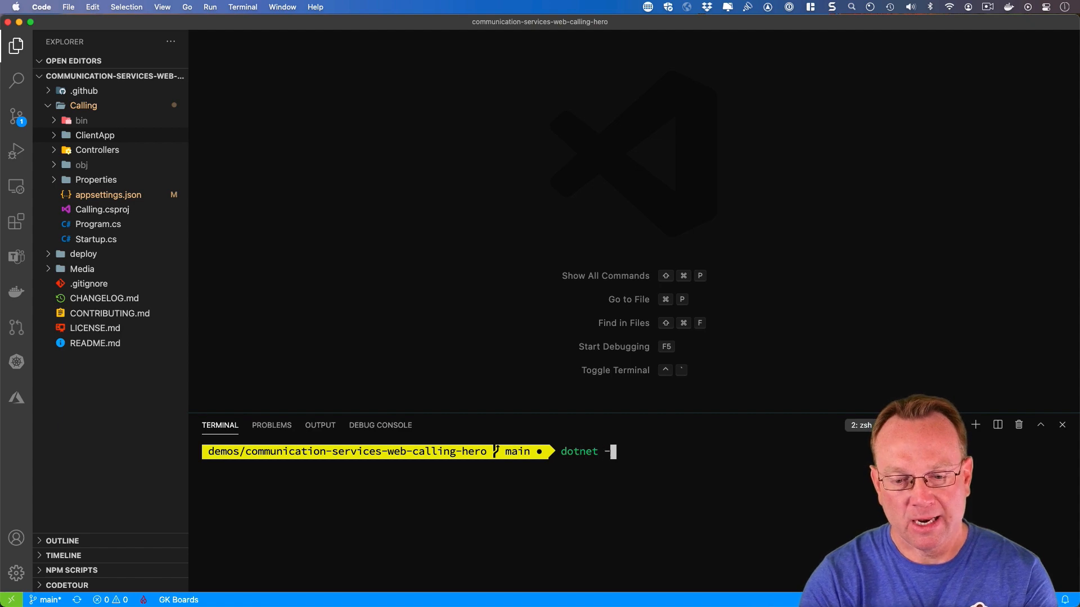
key(Enter)
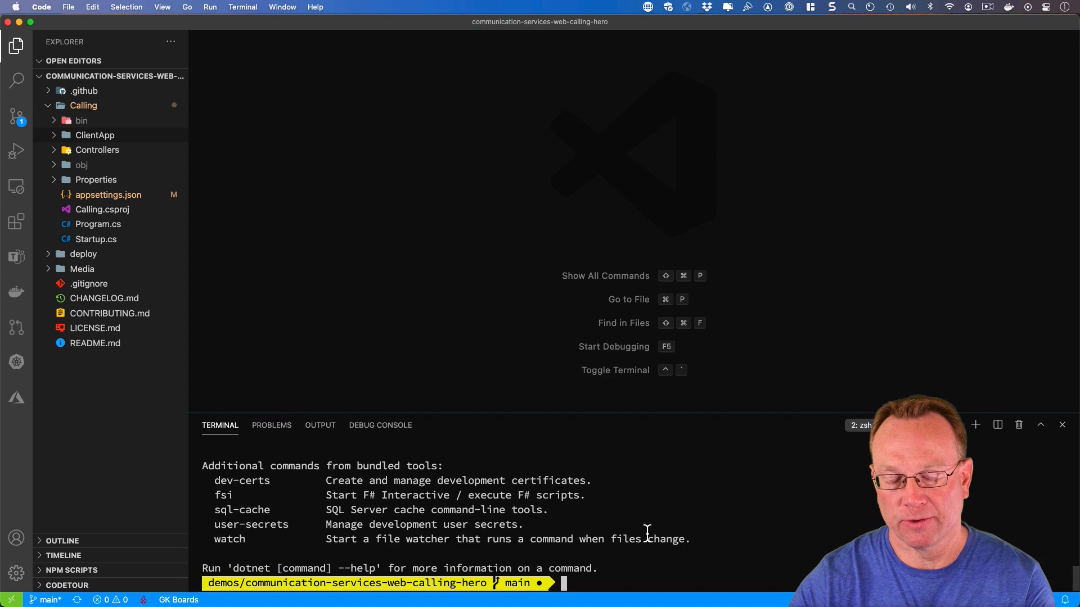
View the dev-certs https help and trust the HTTPS development certificate.
text(dotnet)
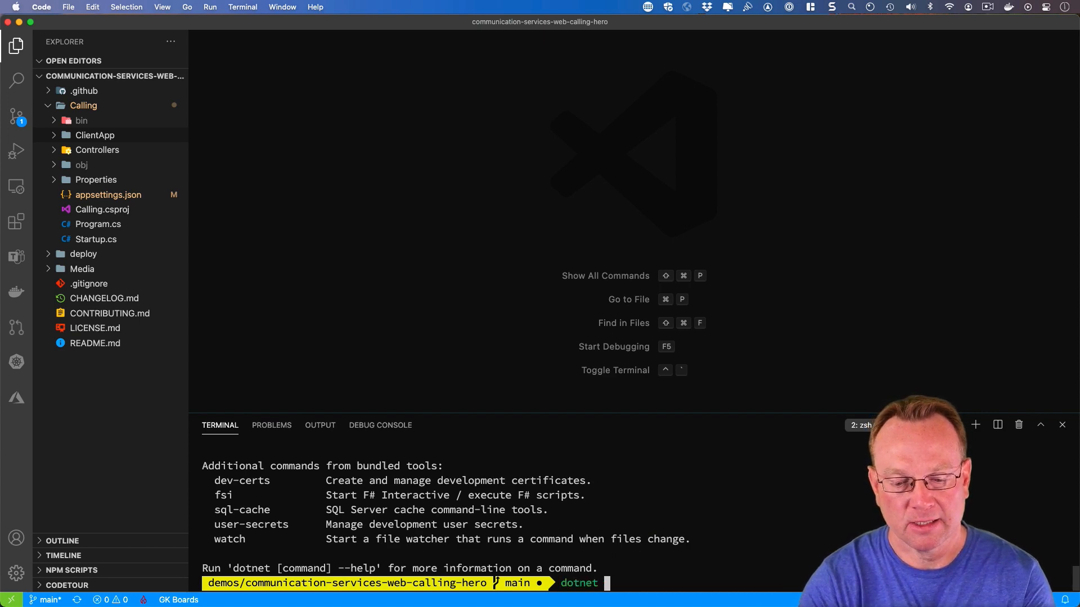
text(dev-certs --help)
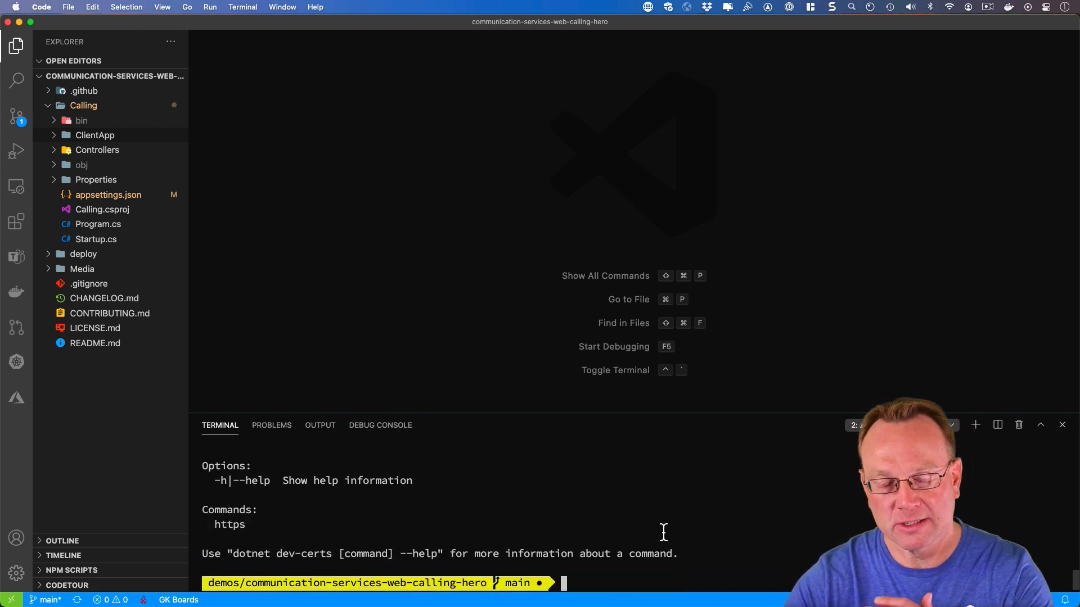
text(dotnet dev-certs)
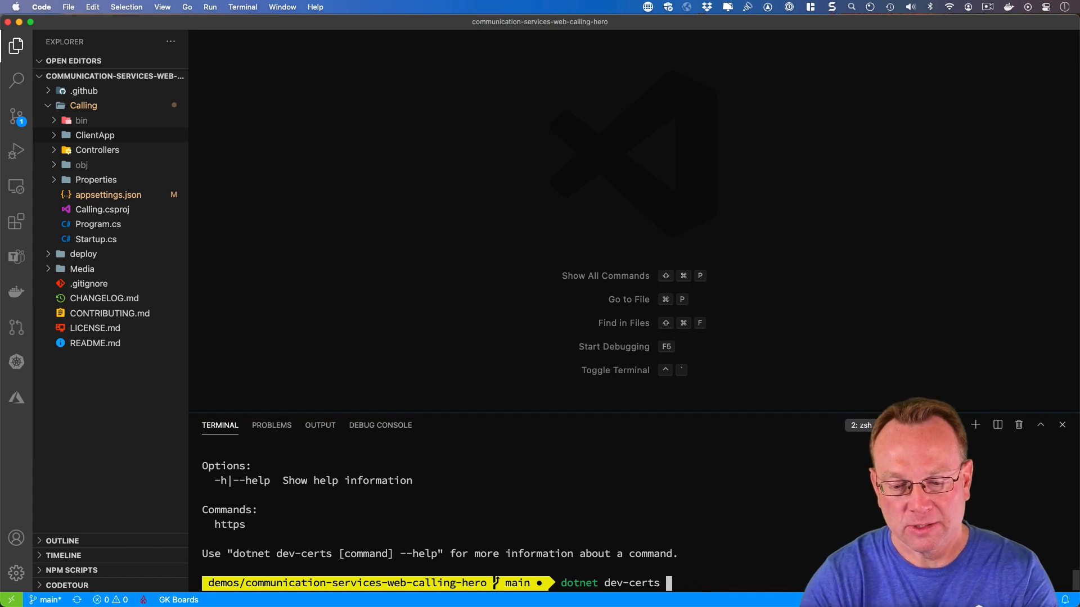
text(https -)
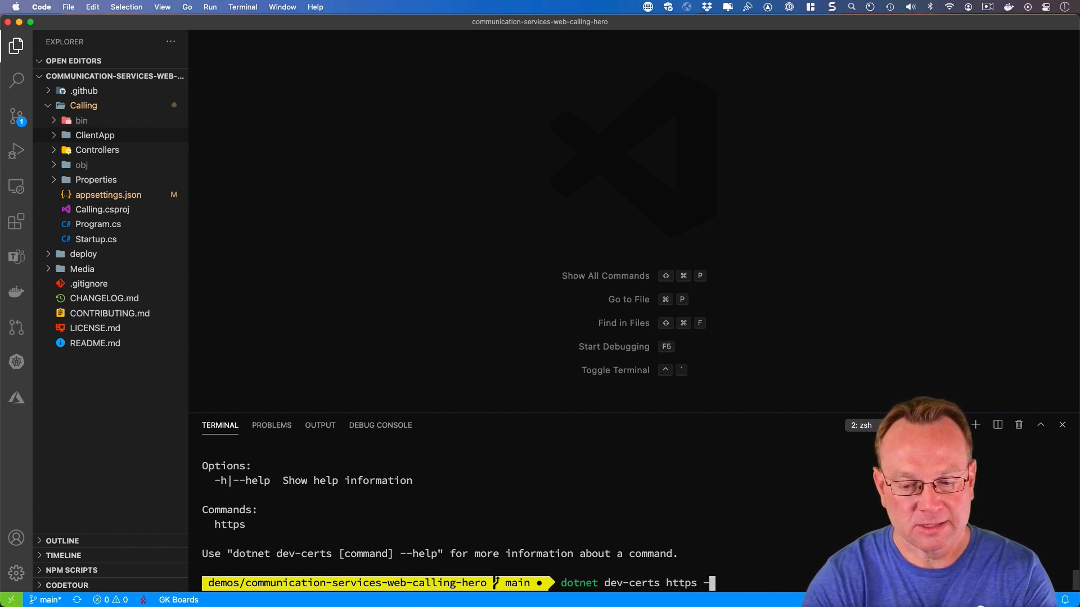
text(-help)
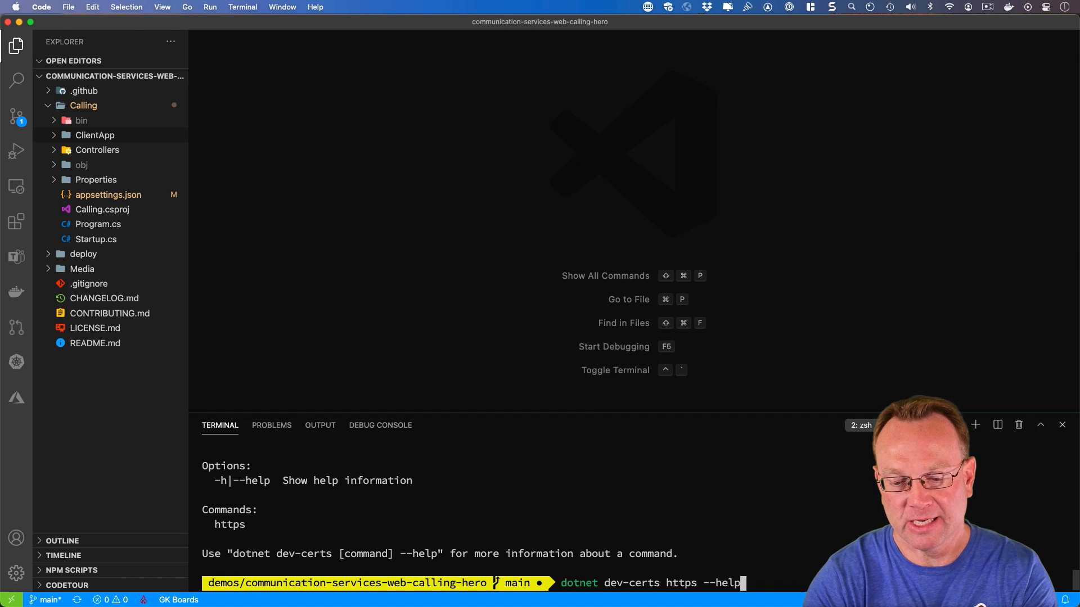
key(enter)
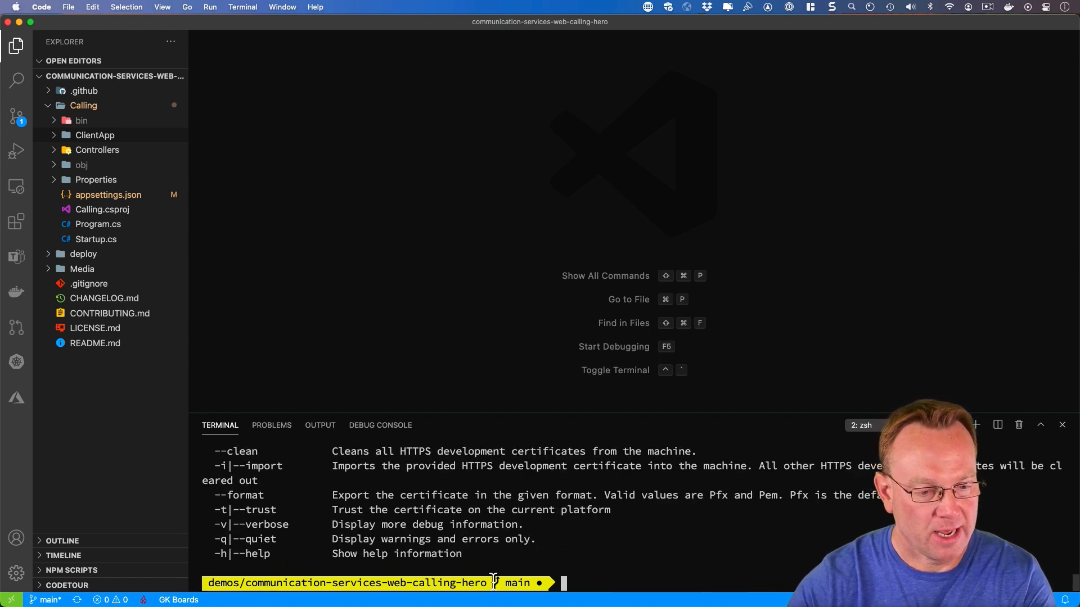
text(dotnet dev-certs https --h)
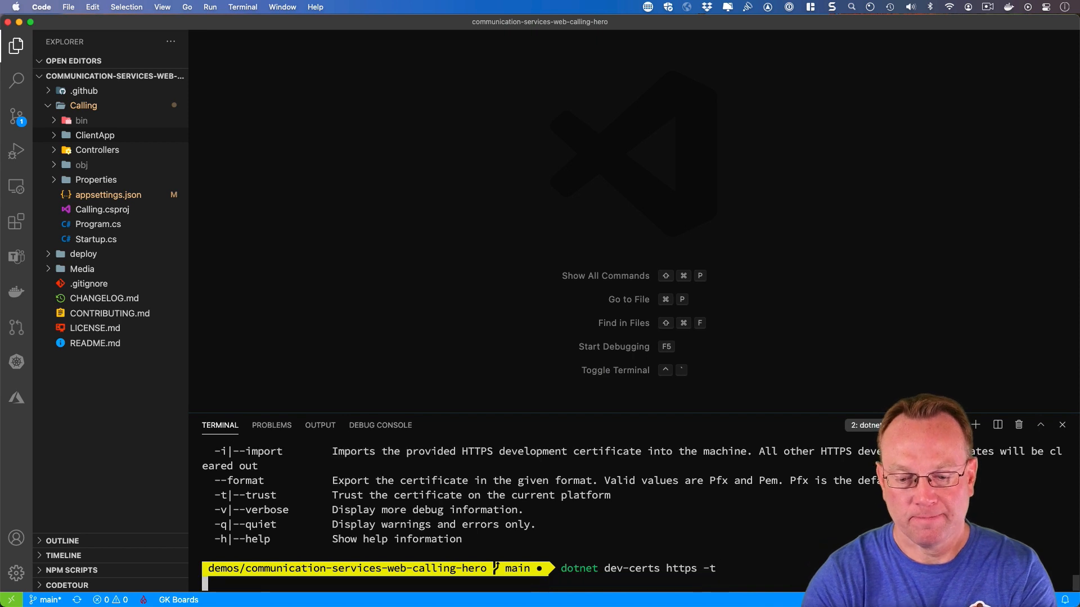
key(enter)
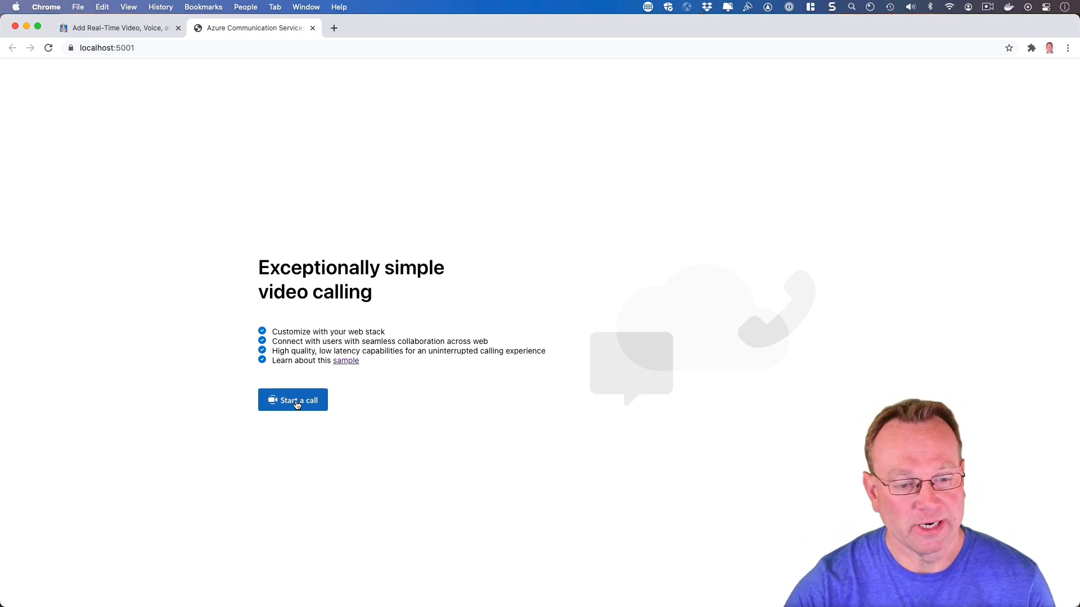
Start a call as Dan using the Logicool Webcam C930e microphone, camera on.
click(292, 399)
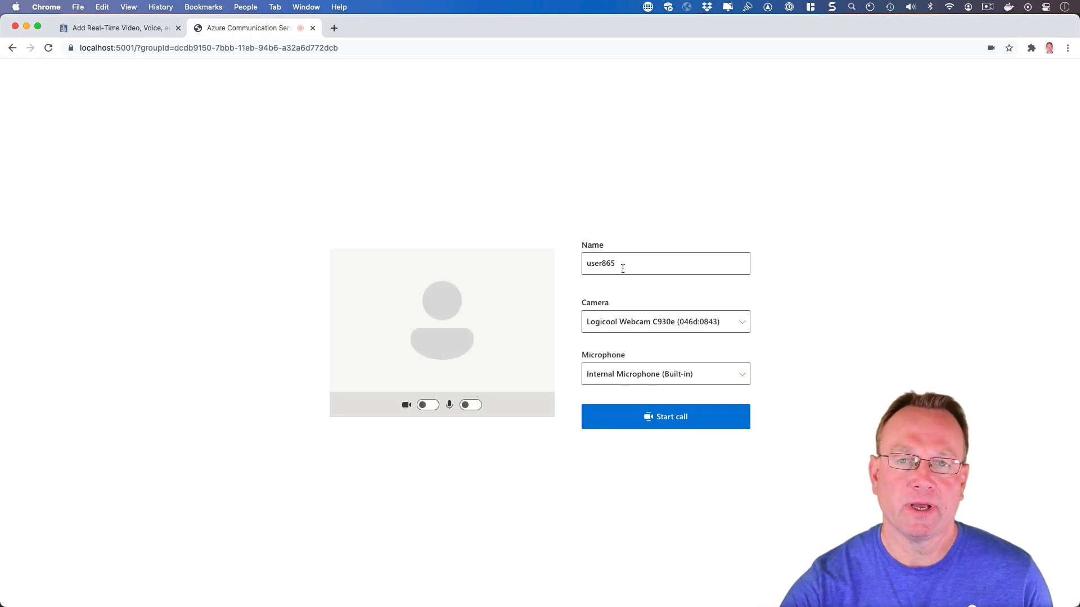
text(Dan)
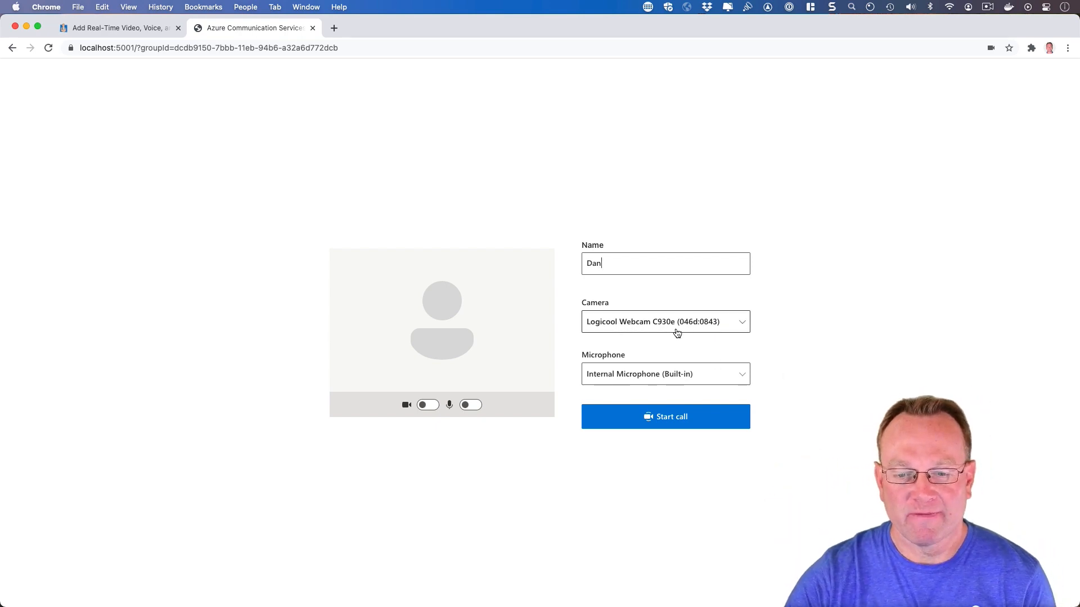
click(665, 374)
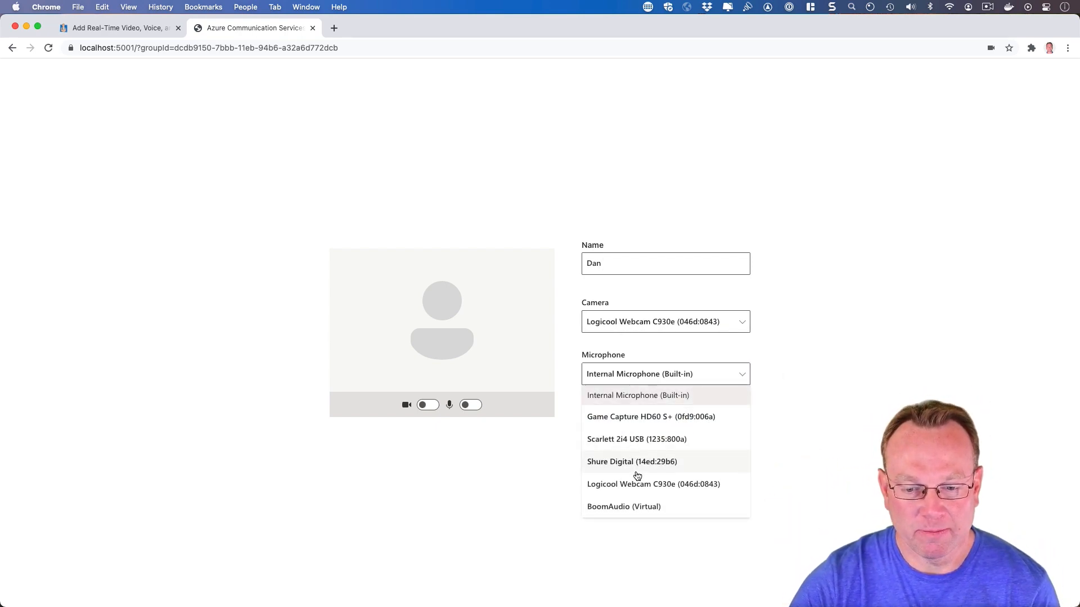
click(653, 484)
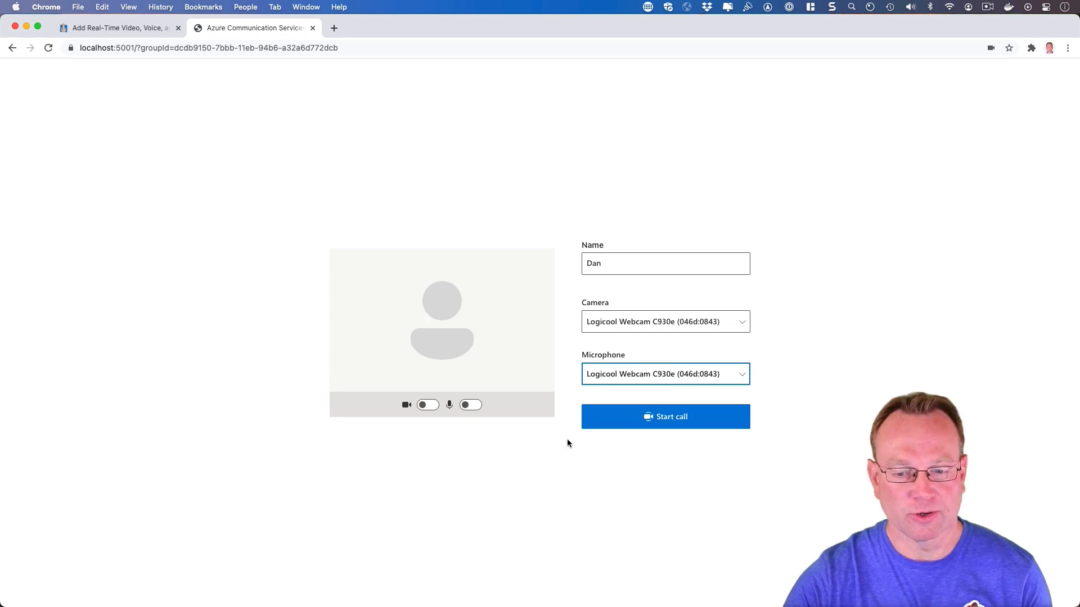
click(427, 405)
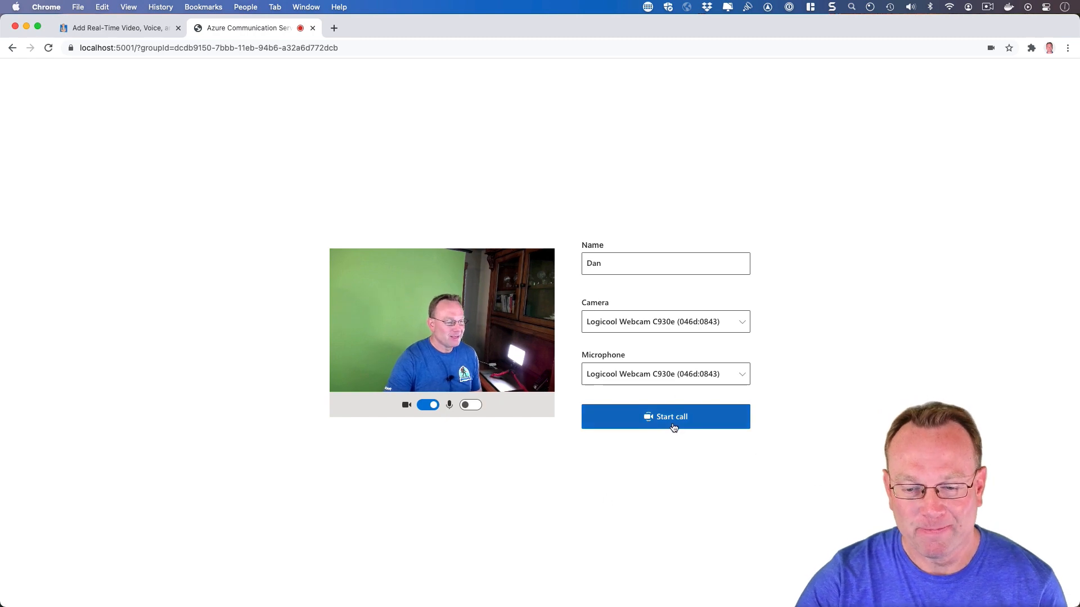
click(664, 416)
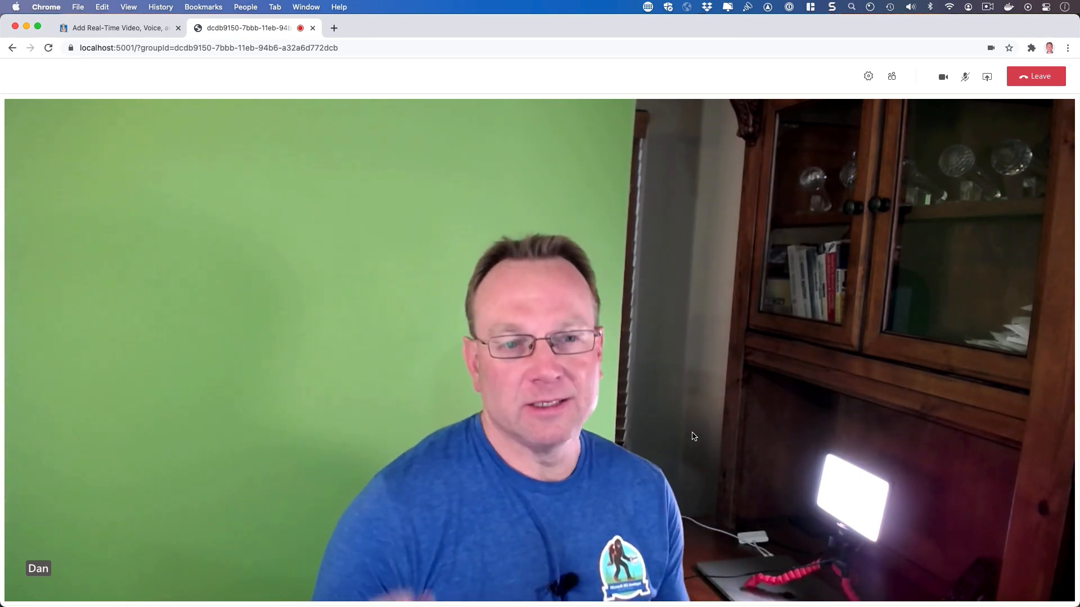
Open the call's Settings panel, then the People panel beside Dan's video.
click(868, 76)
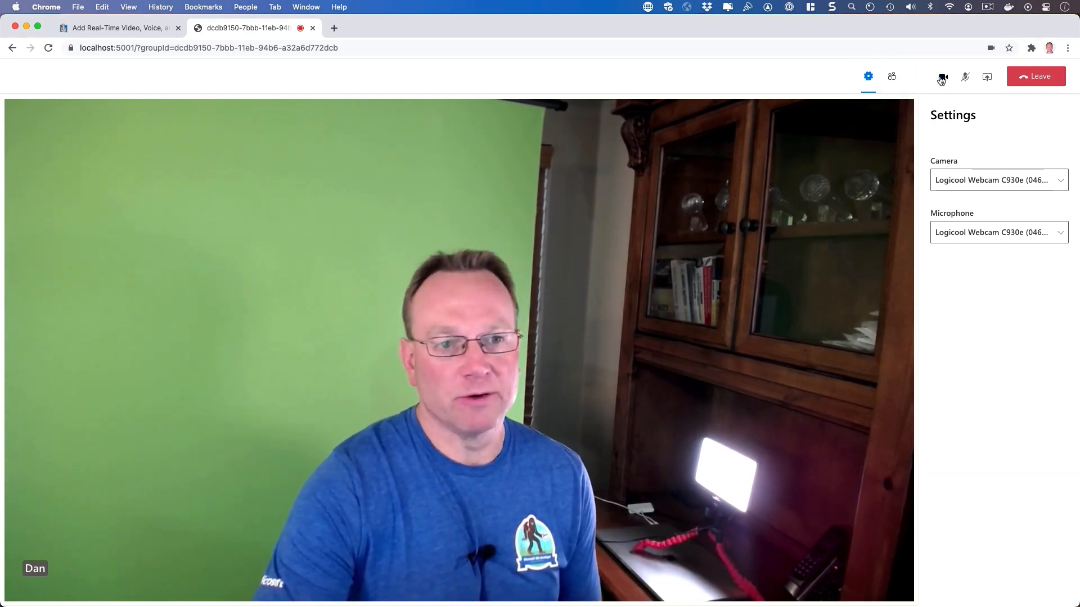
click(942, 77)
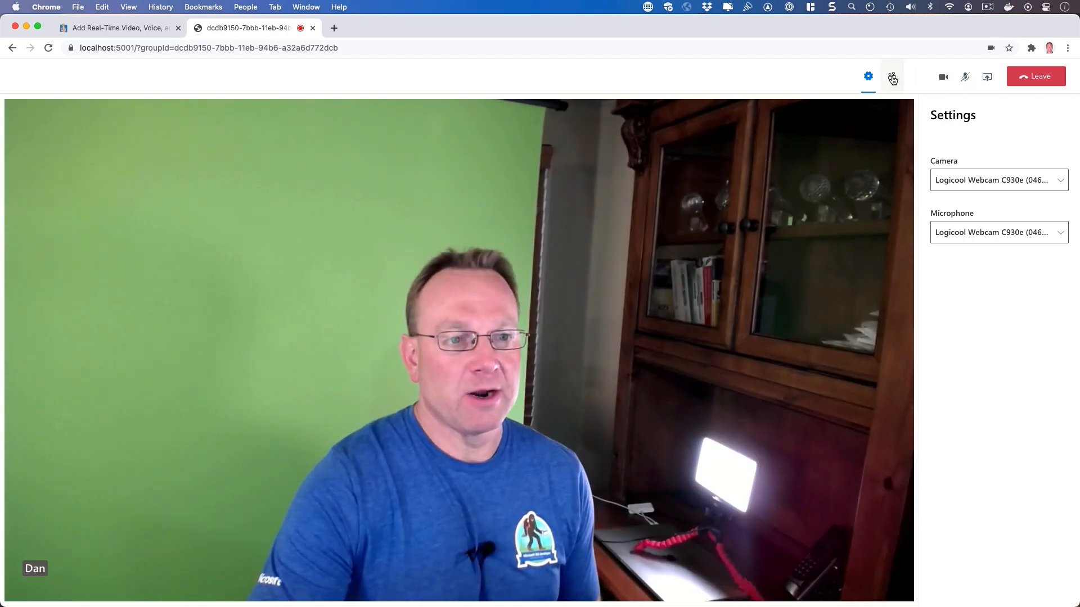
click(891, 76)
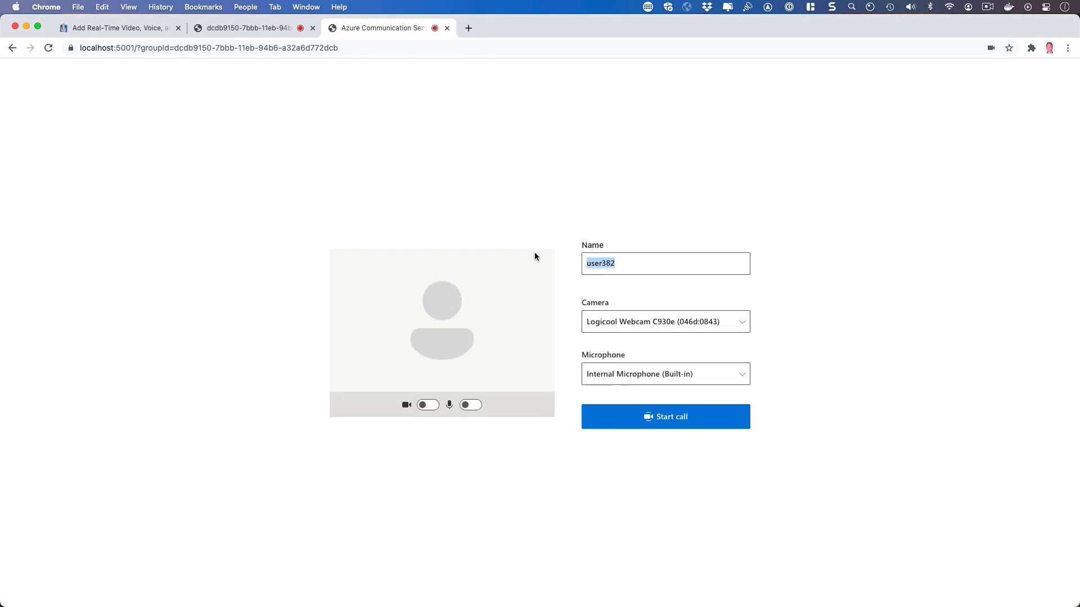
Join from the second tab as ImposterDan using the FaceTime HD camera.
text(ImposterDan)
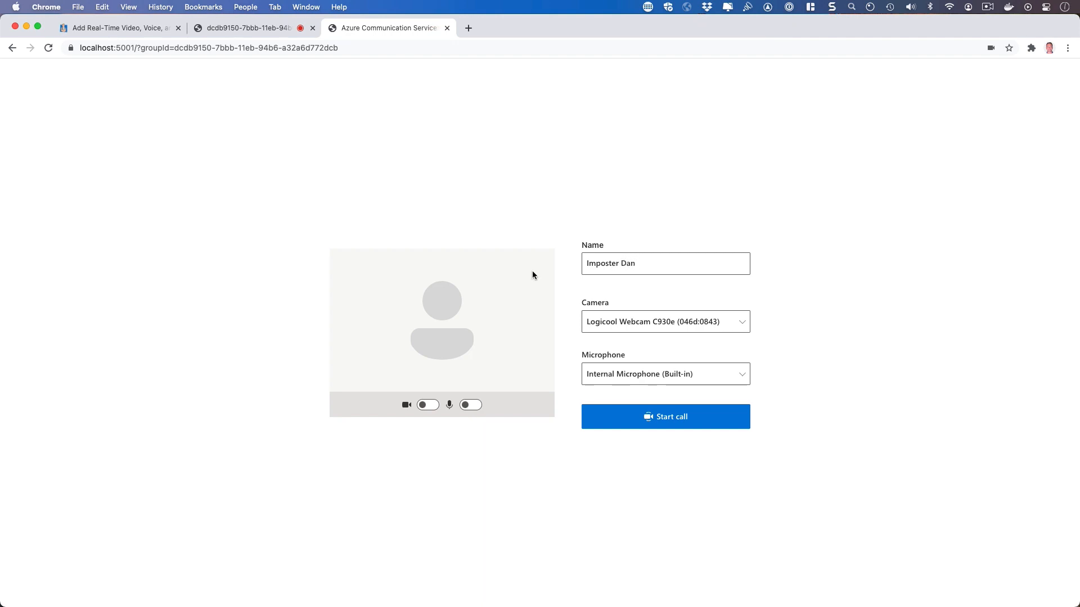
click(665, 322)
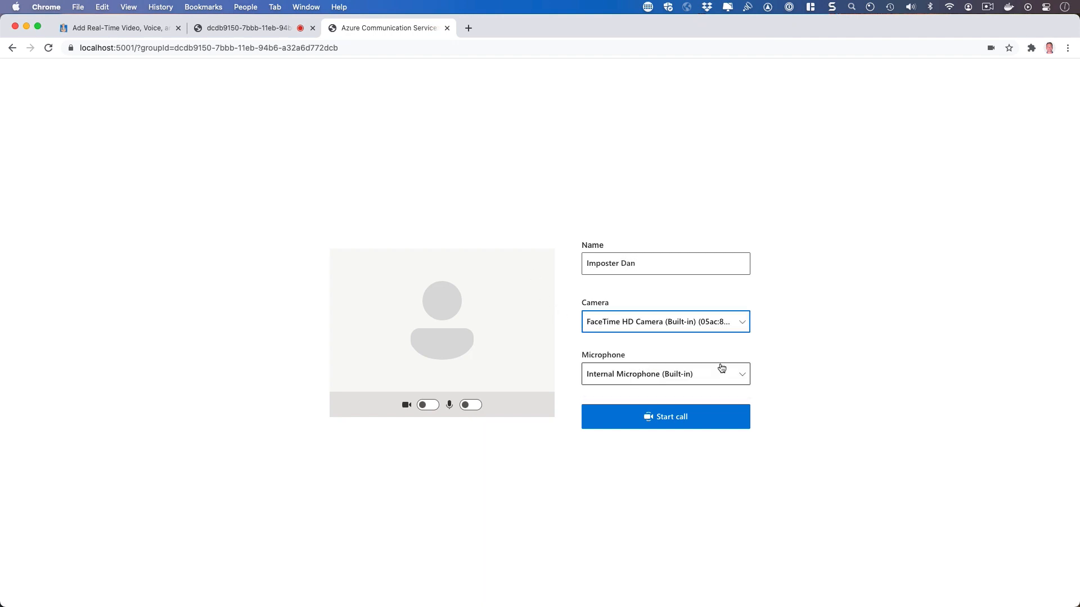
click(665, 374)
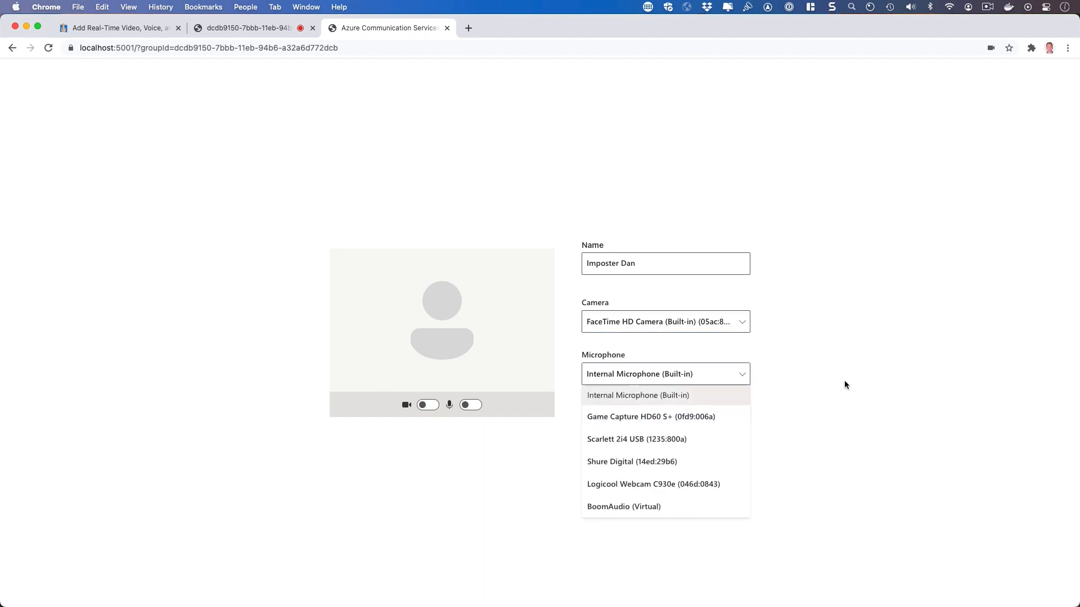
click(427, 405)
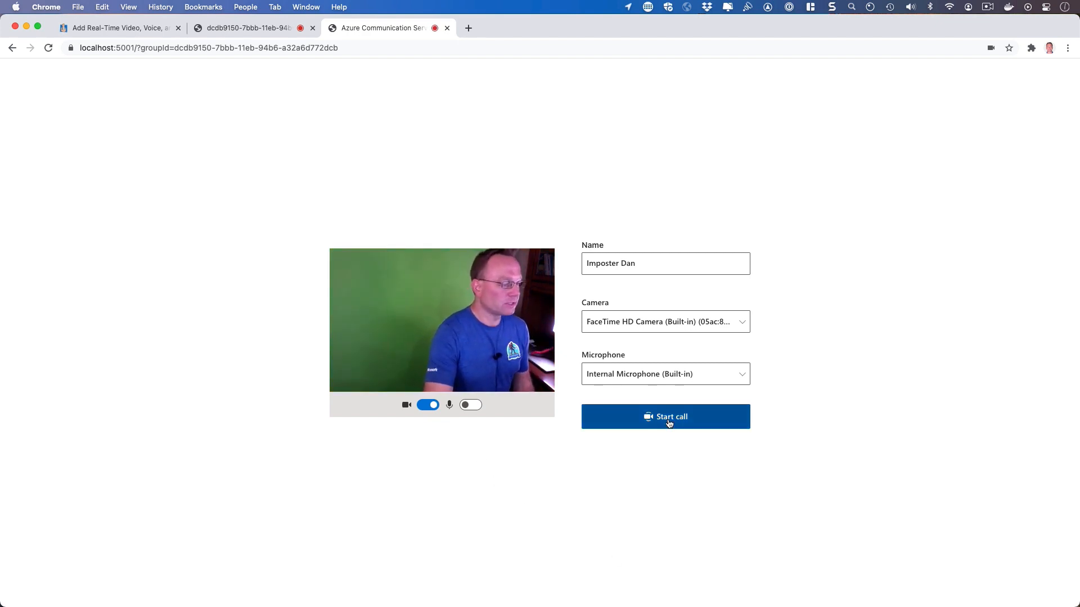
click(665, 417)
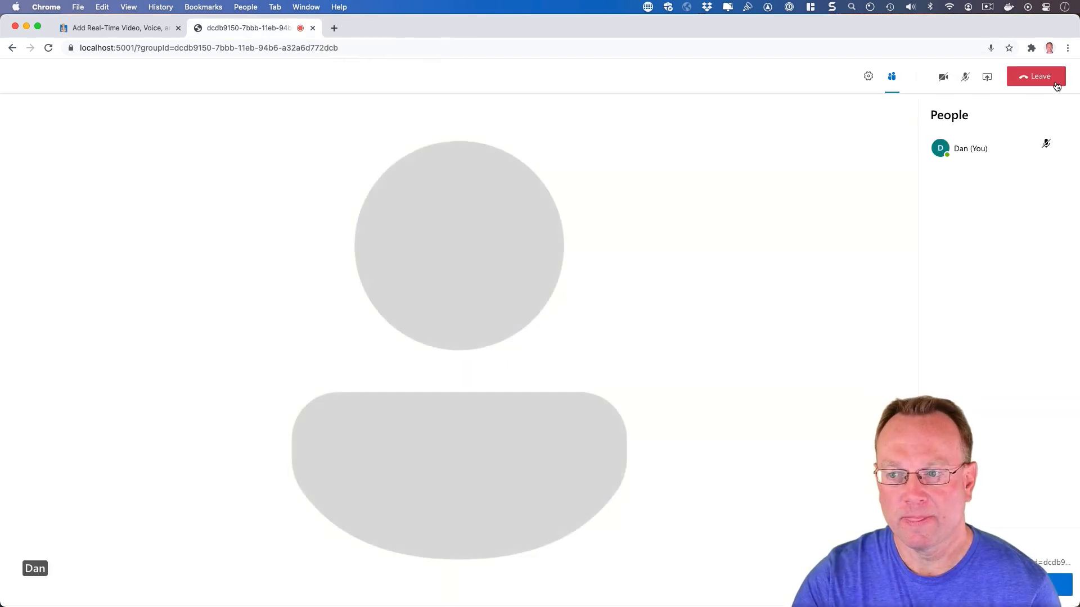
Leave the call with the red Leave button, reaching 'You left the call'.
click(1036, 76)
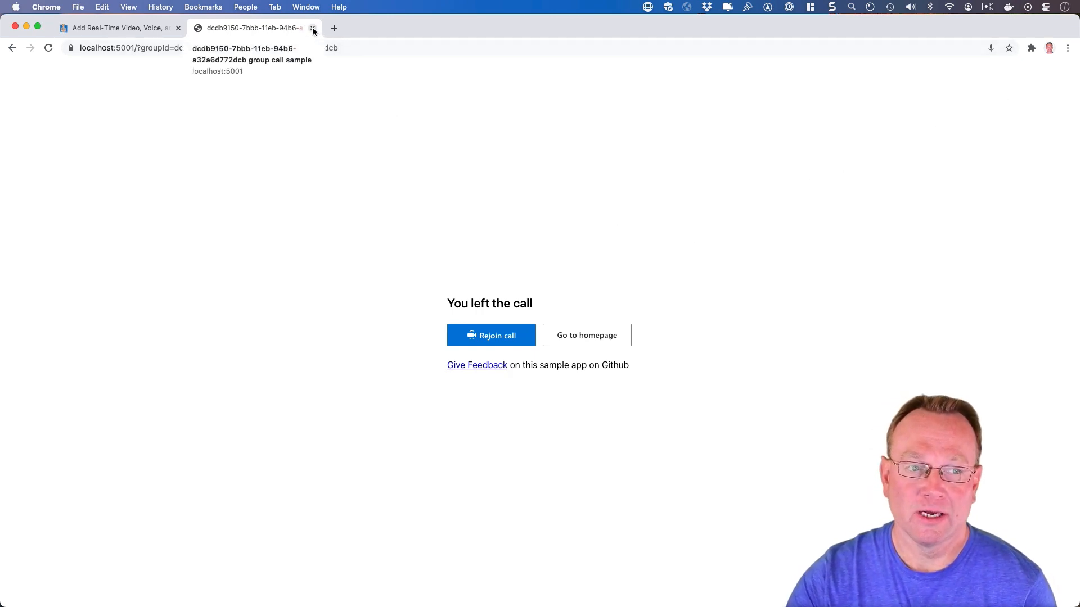
mouse_move(615, 229)
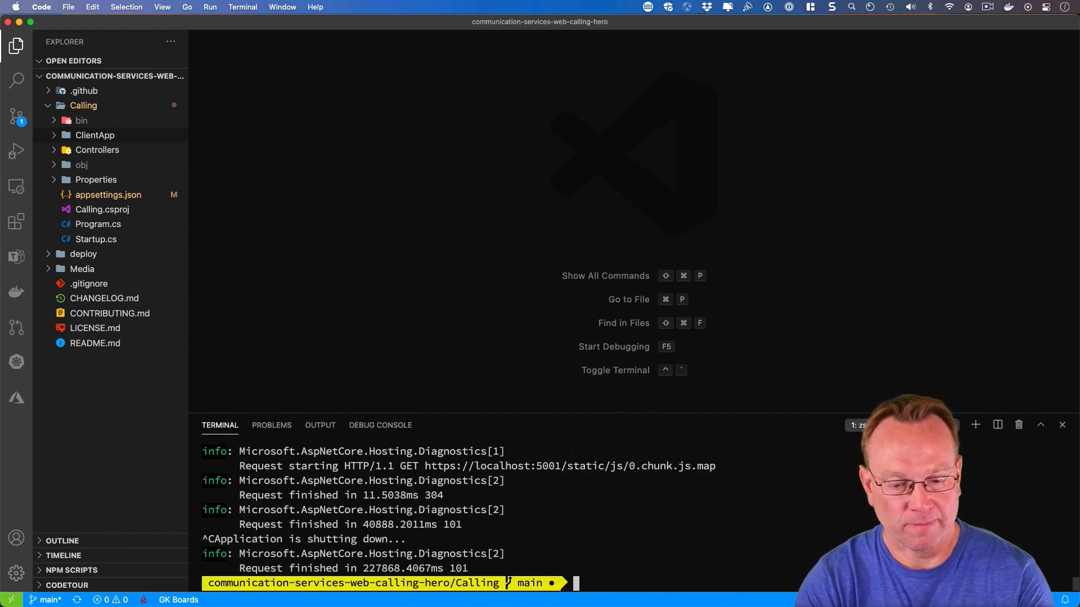
Hide the terminal and expand ClientApp > src > components in the Explorer.
click(1063, 425)
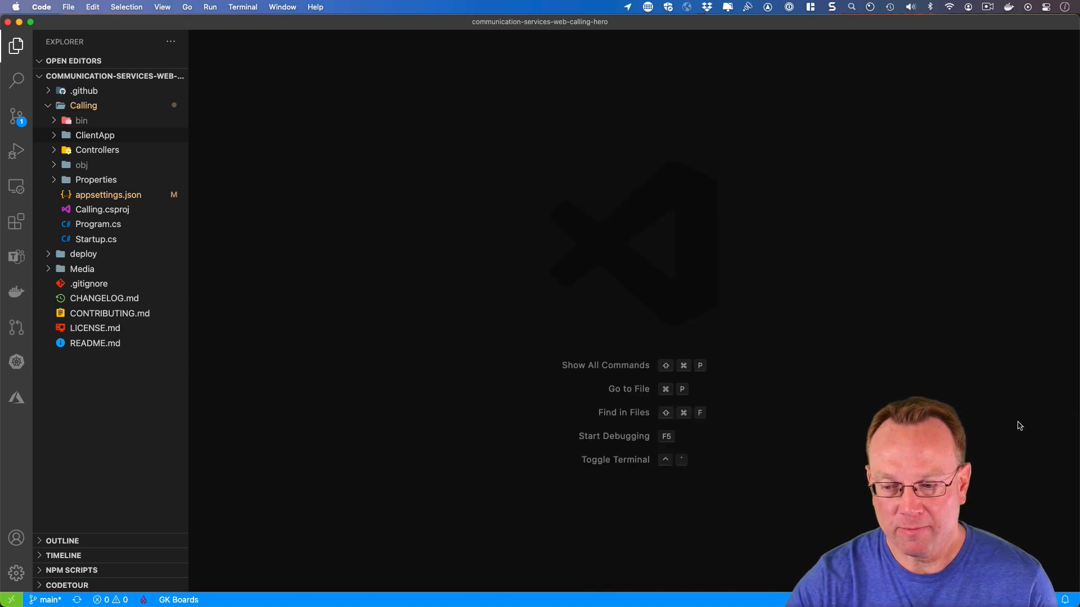
click(98, 150)
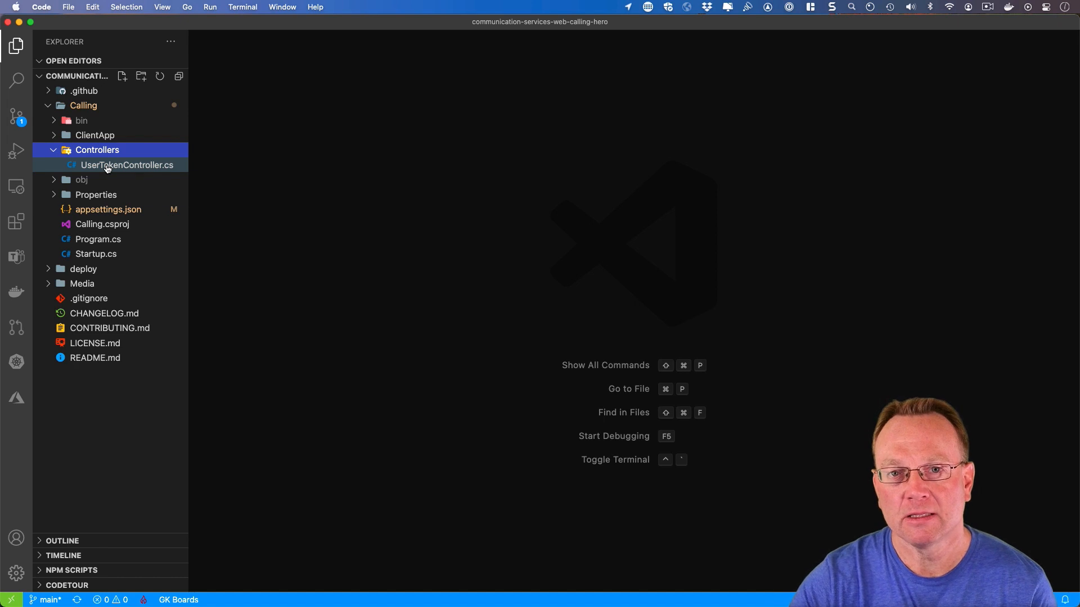
mouse_move(127, 165)
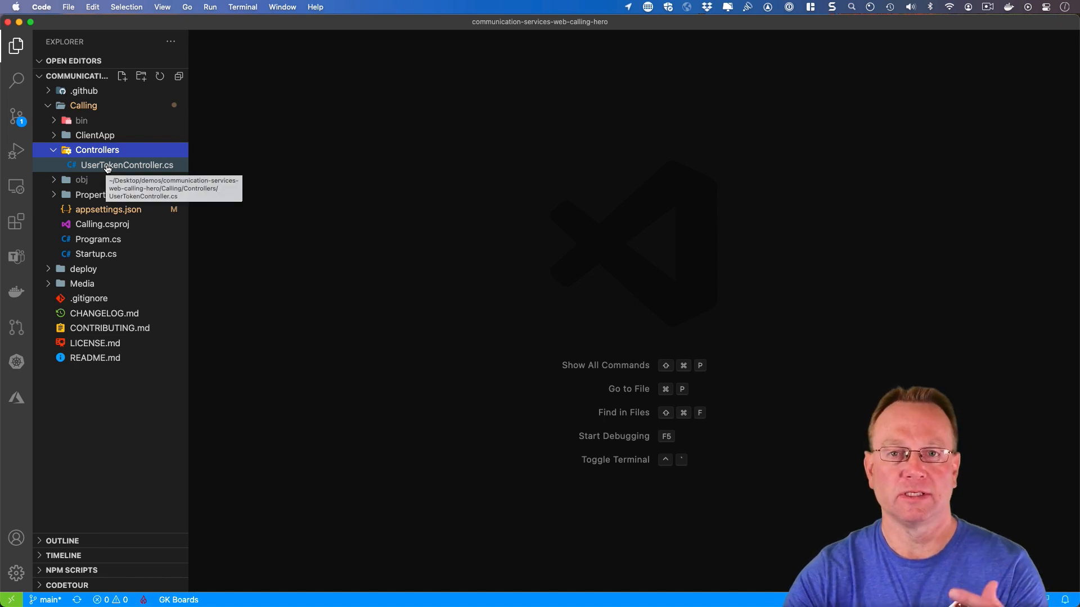
click(98, 149)
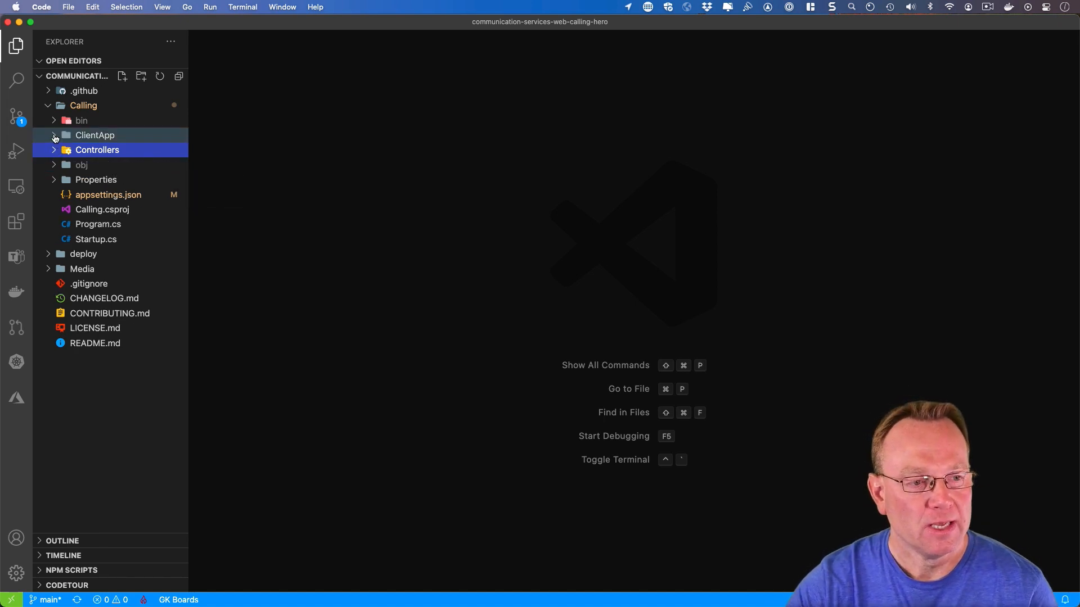
click(94, 135)
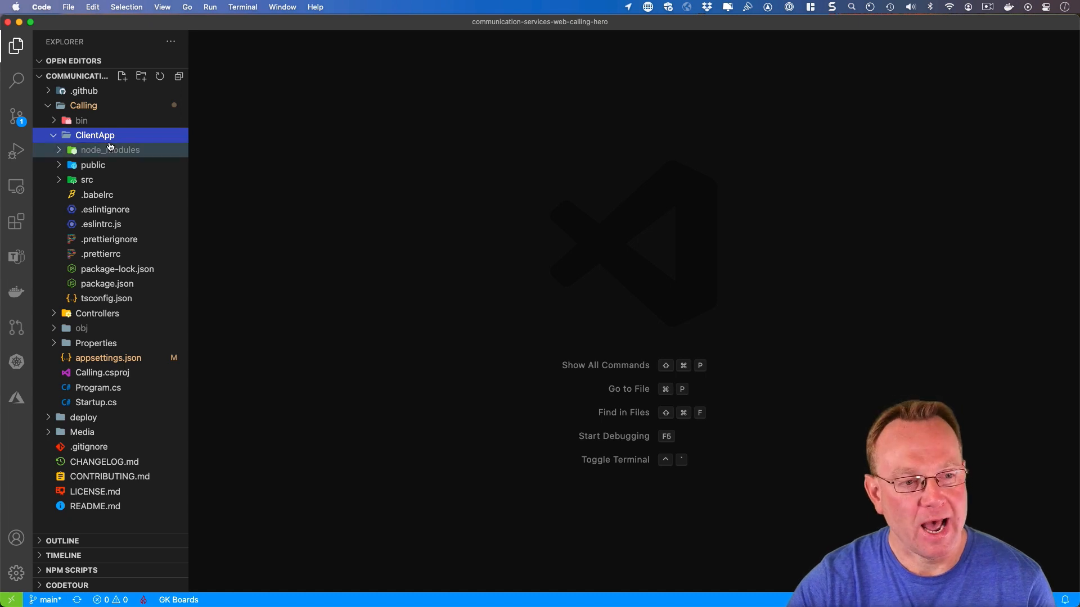
click(88, 180)
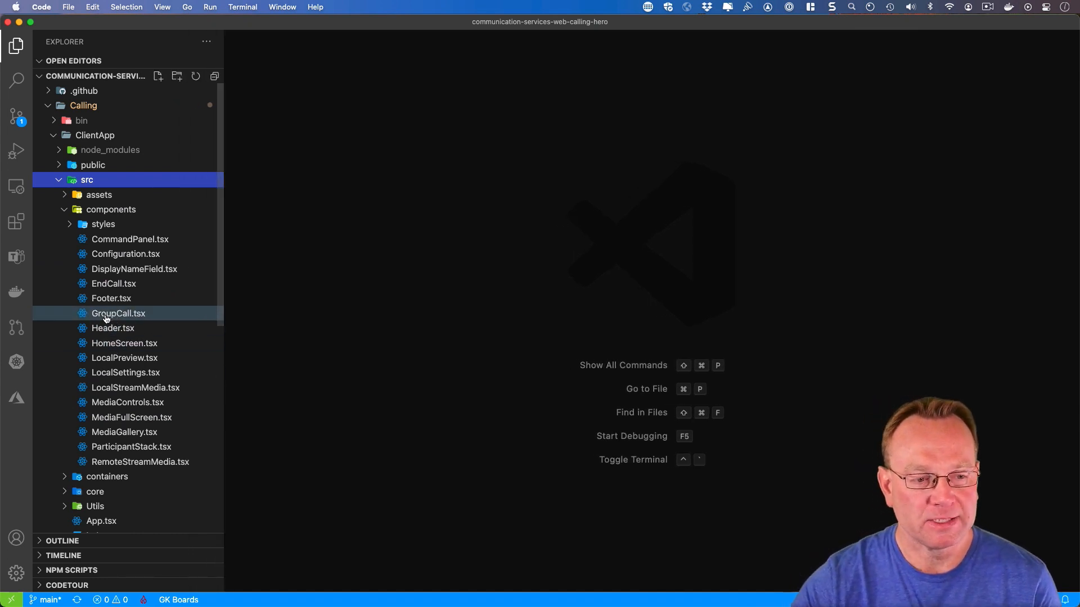
mouse_move(136, 387)
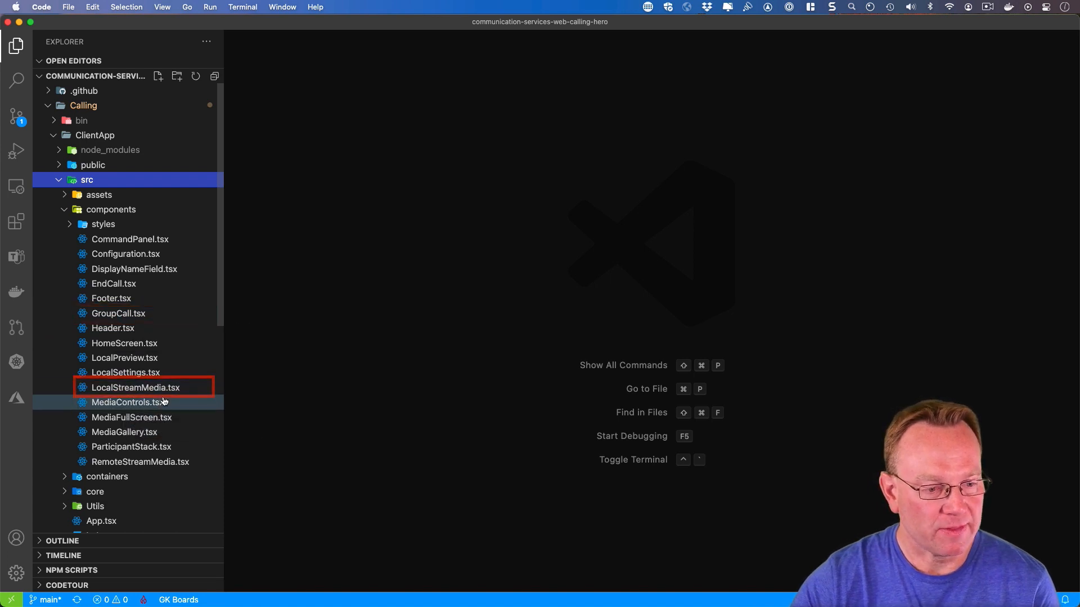
click(140, 461)
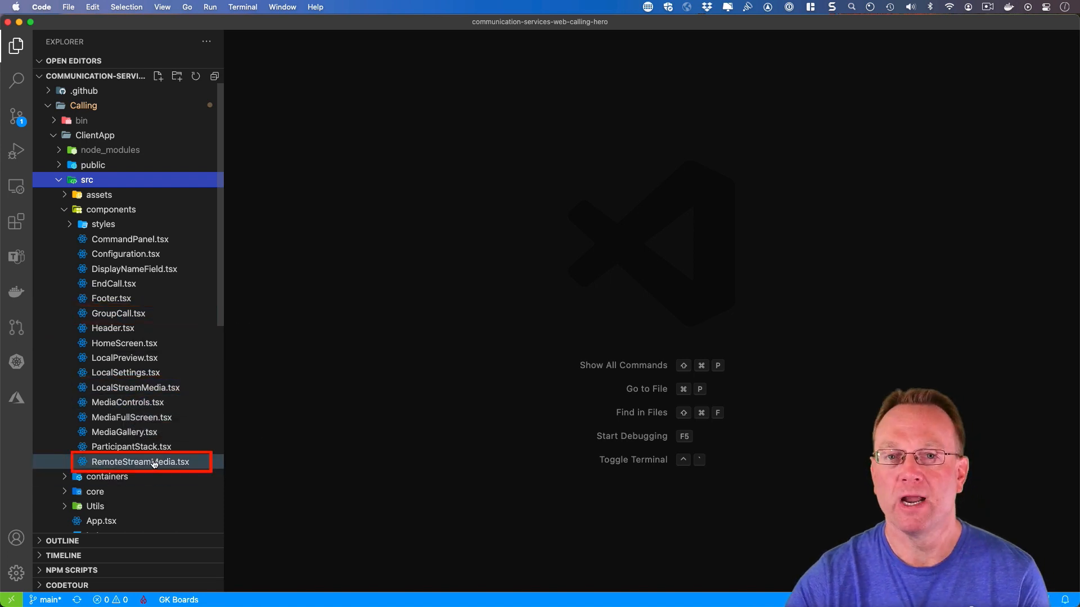
mouse_move(142, 463)
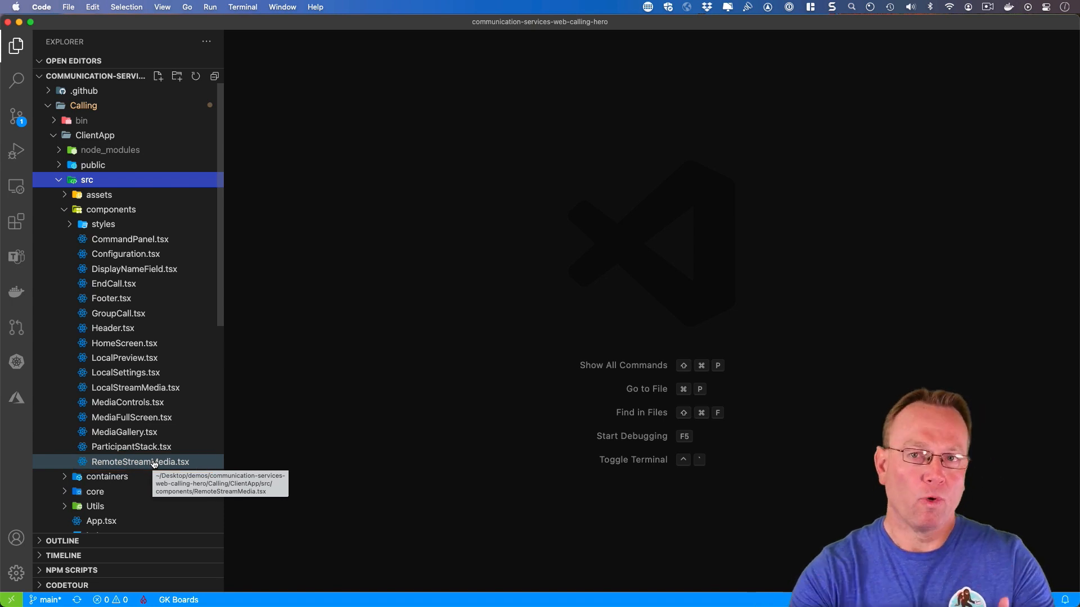